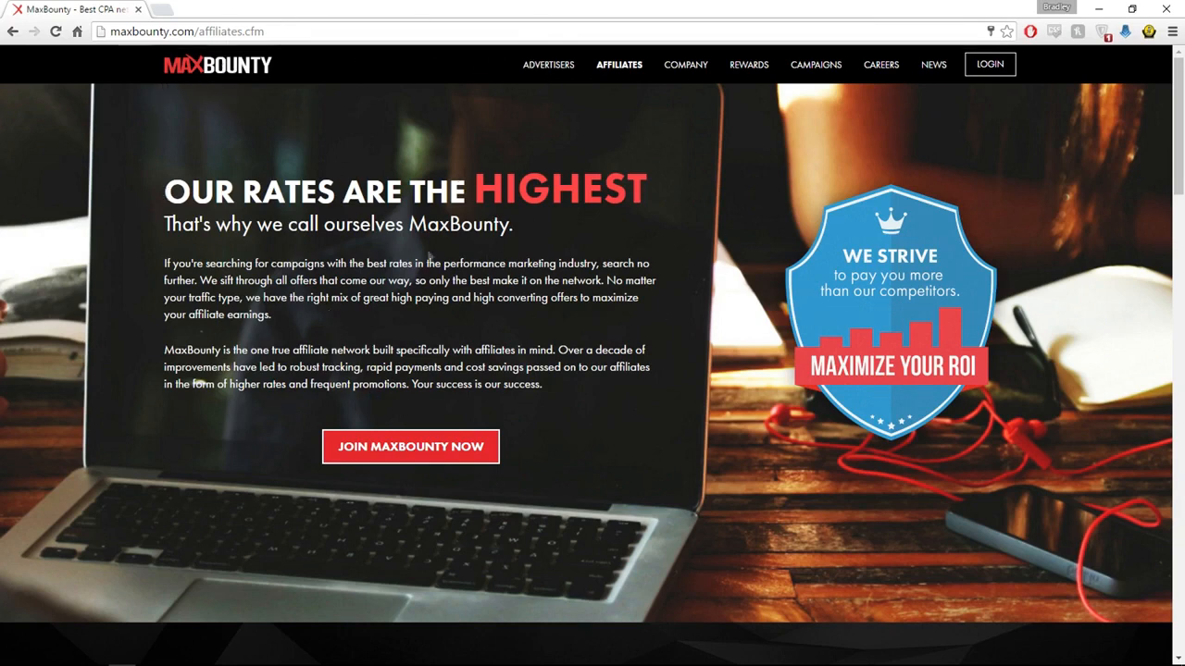
Start the affiliate signup from Join MaxBounty Now and reach the Basic Info step
click(412, 446)
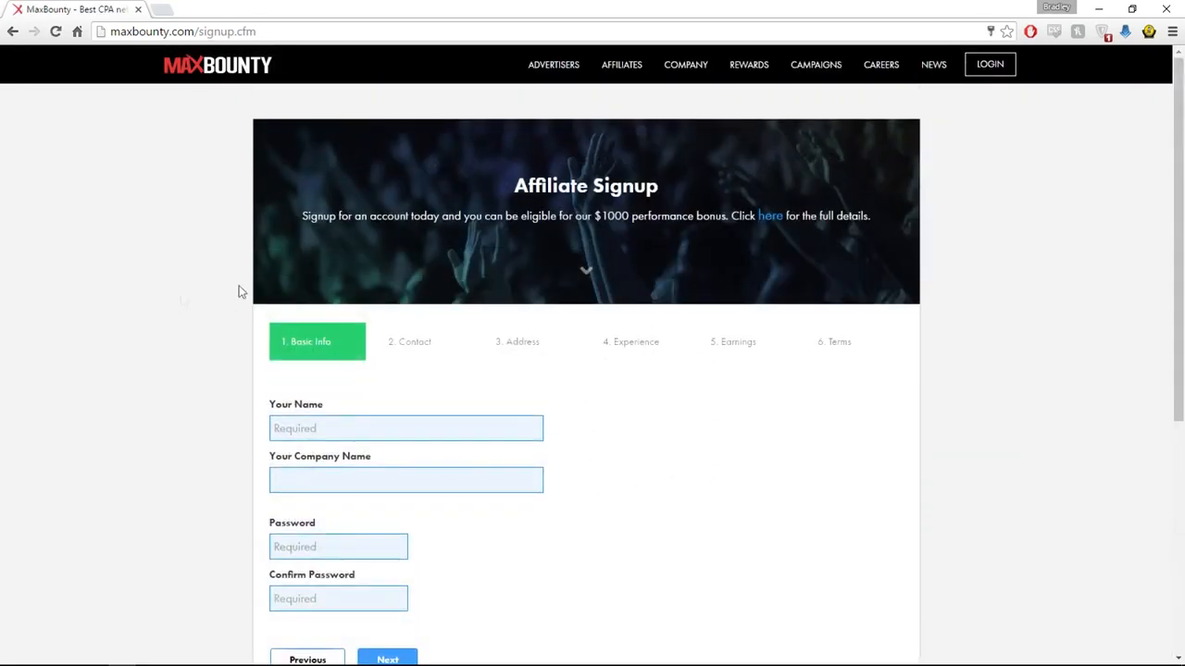
scroll(down, 3)
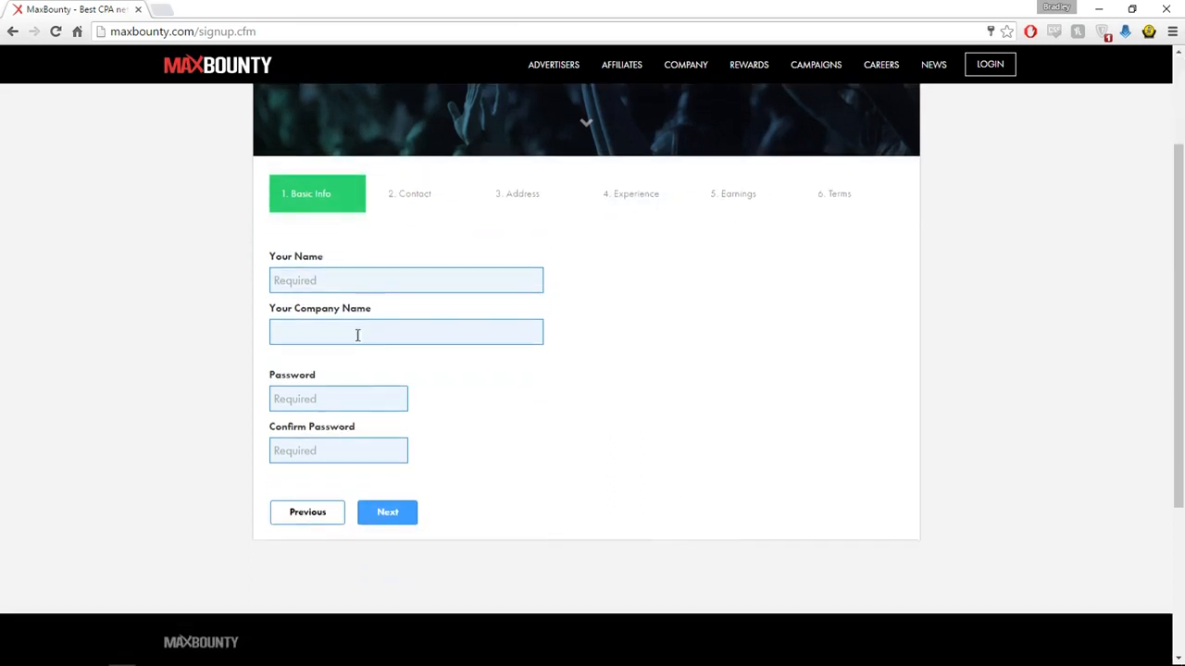
click(406, 279)
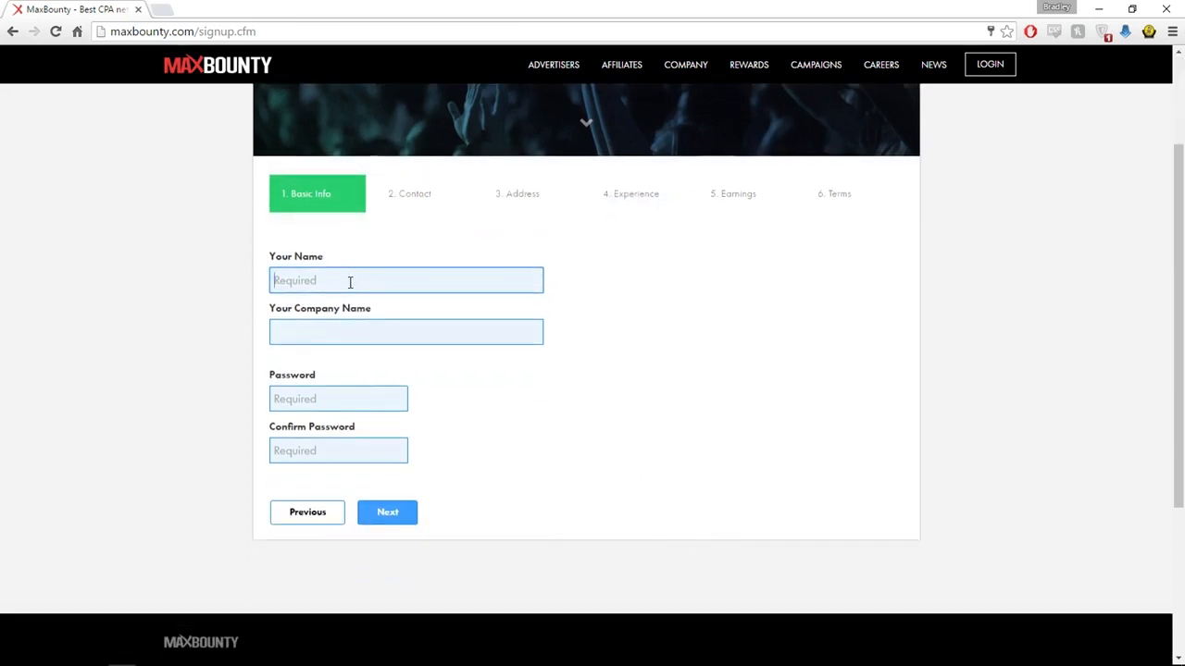
Advance past Basic Info to the empty Contact step
click(387, 513)
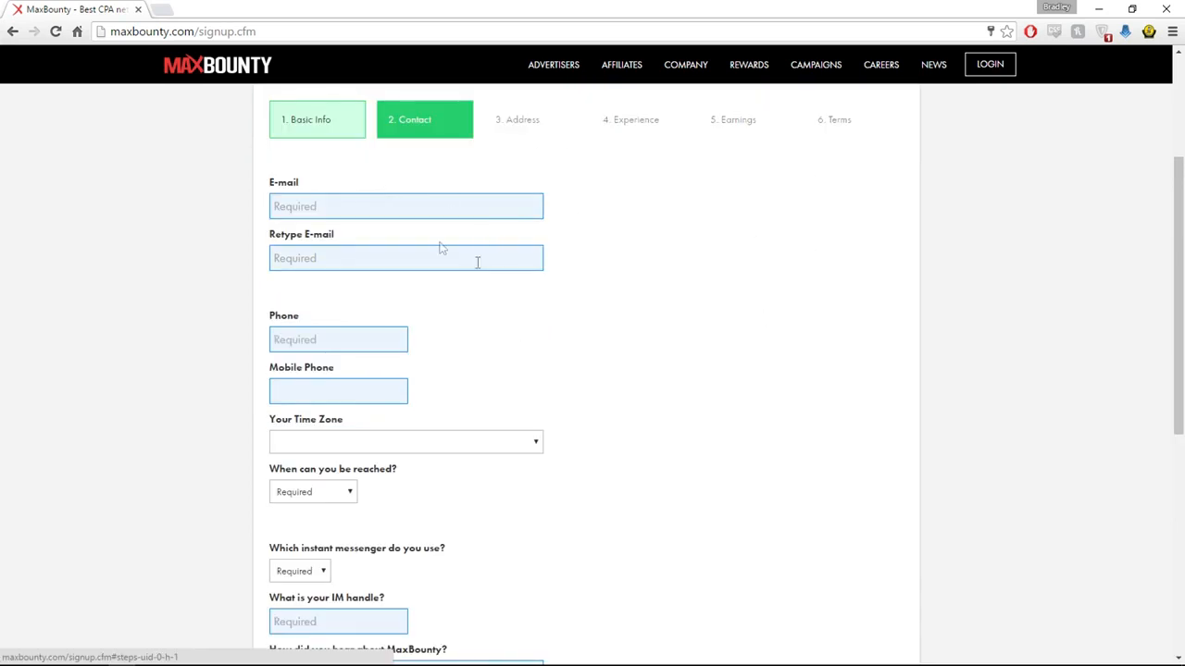
scroll(down, 3)
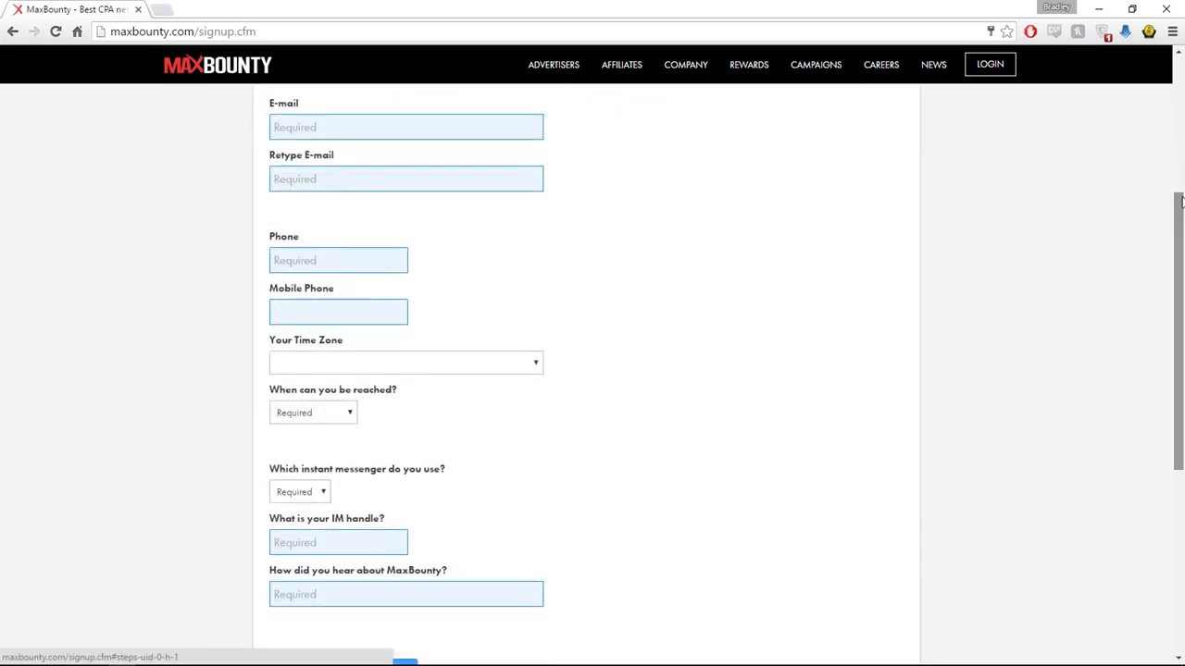
click(337, 259)
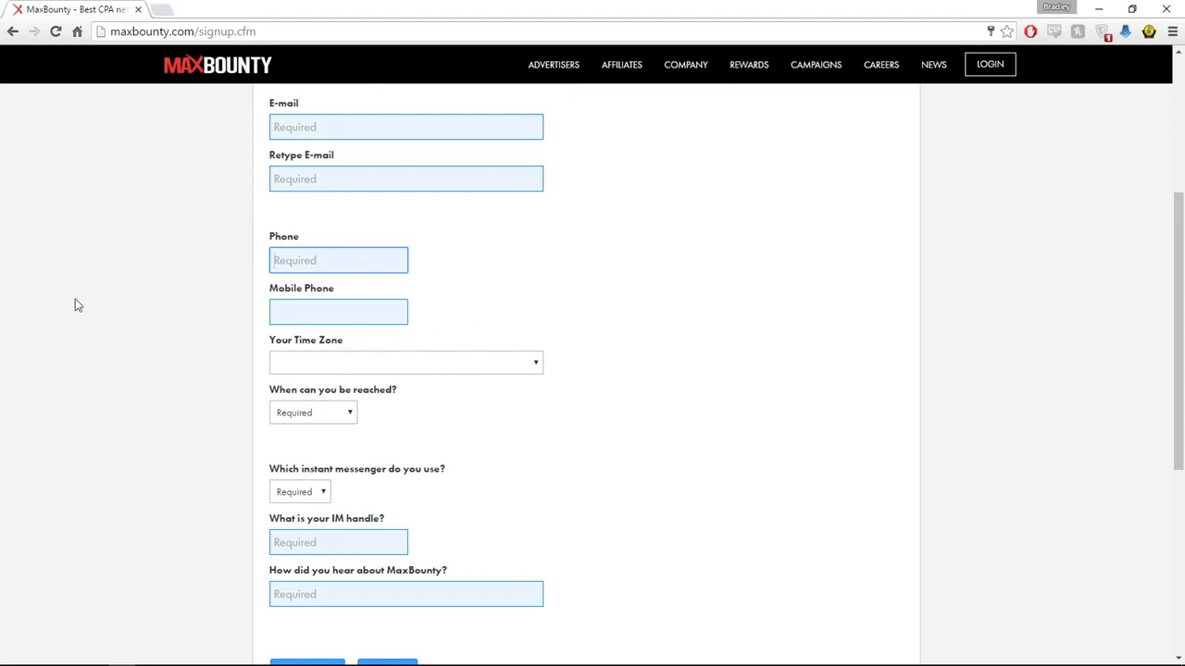
mouse_move(22, 366)
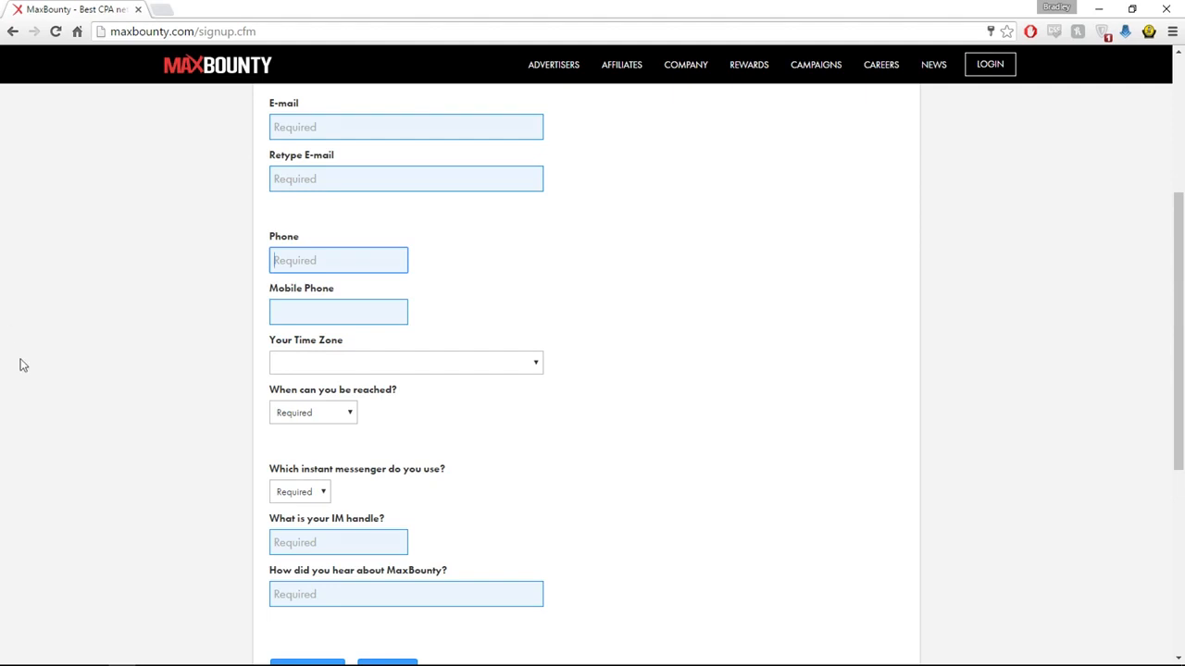
mouse_move(444, 440)
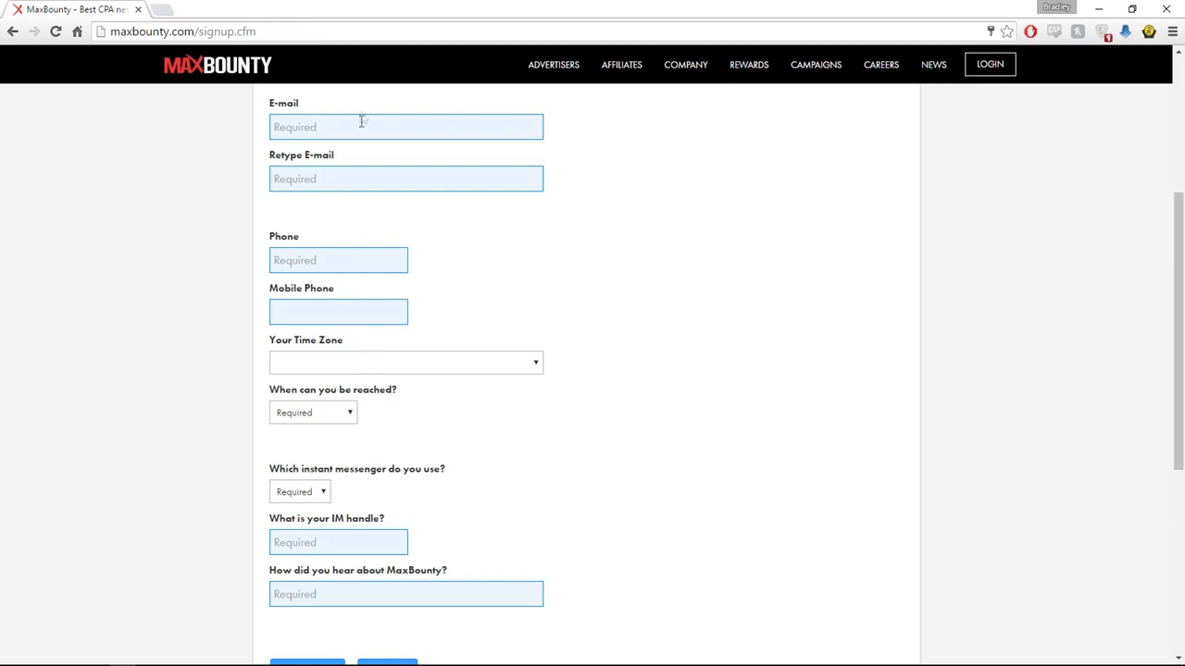
Jump to the Experience step and set experience to 'a little bit of experience, never paid by a network'
click(639, 341)
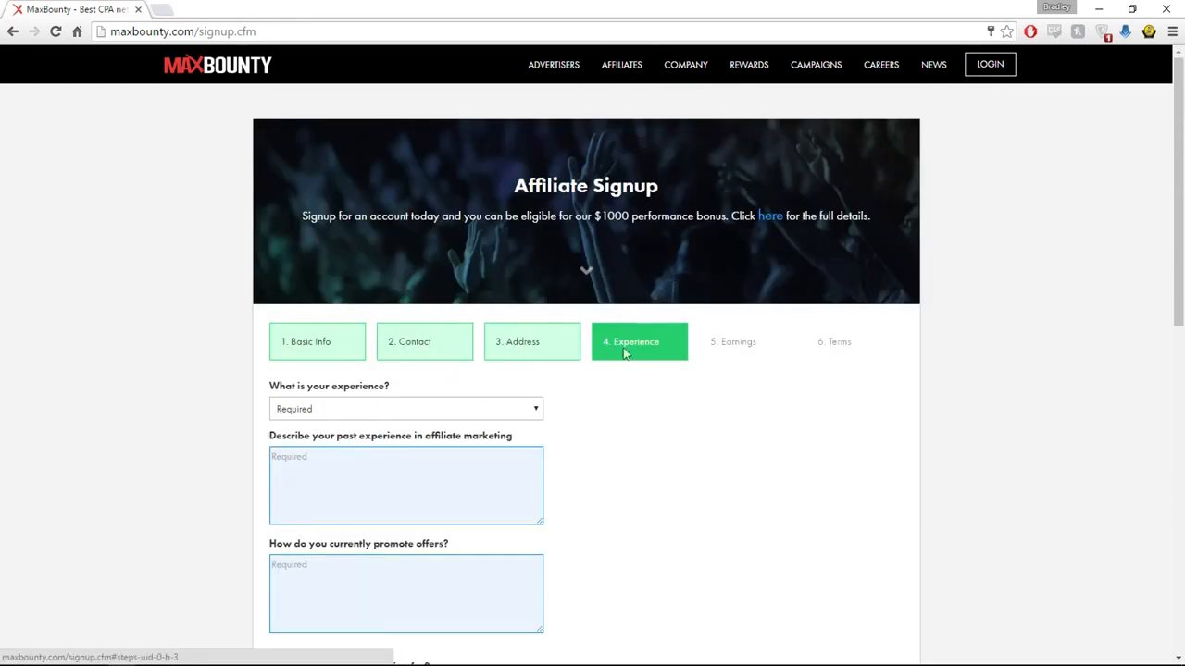
mouse_move(711, 441)
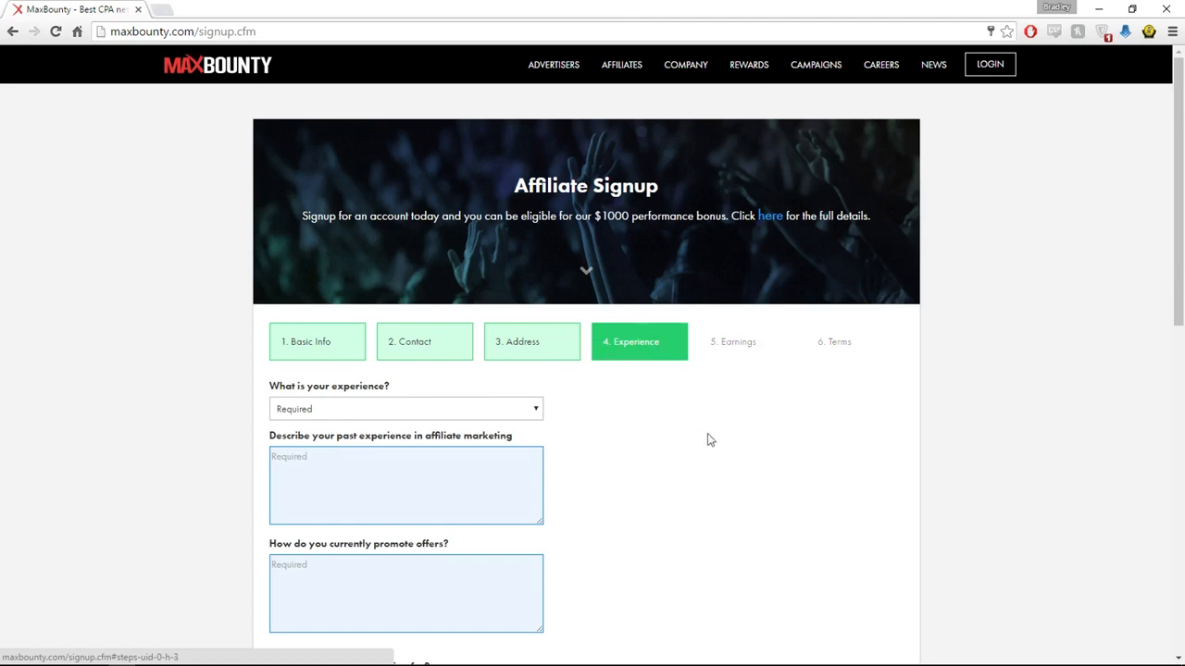
scroll(down, 3)
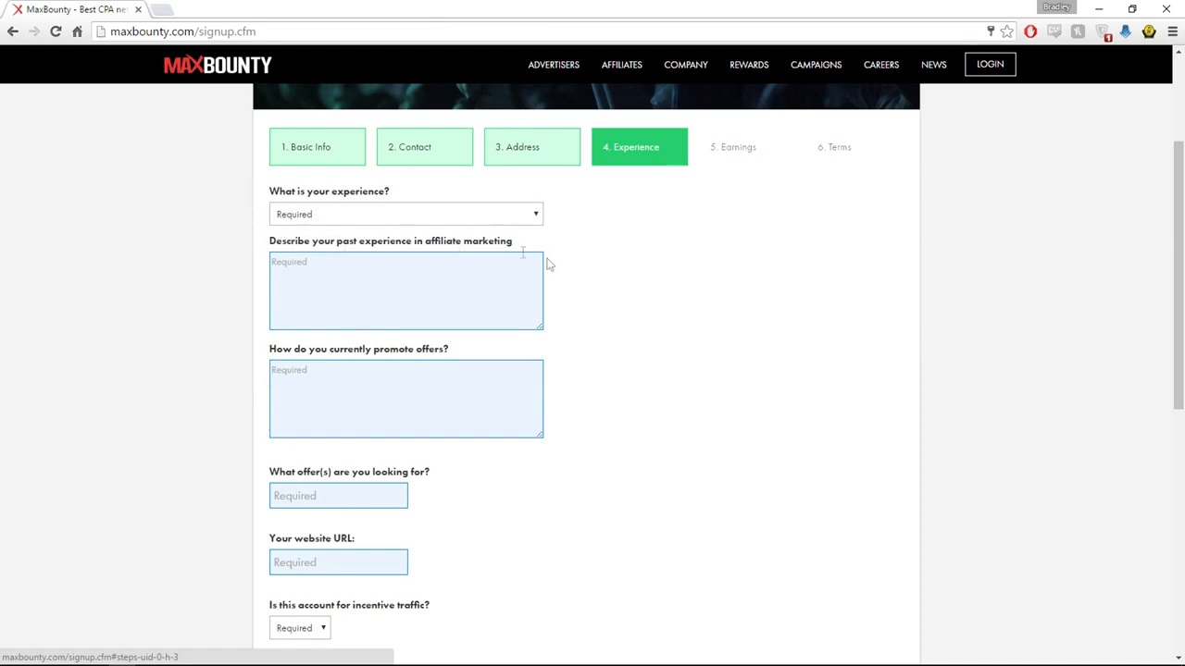
mouse_move(459, 256)
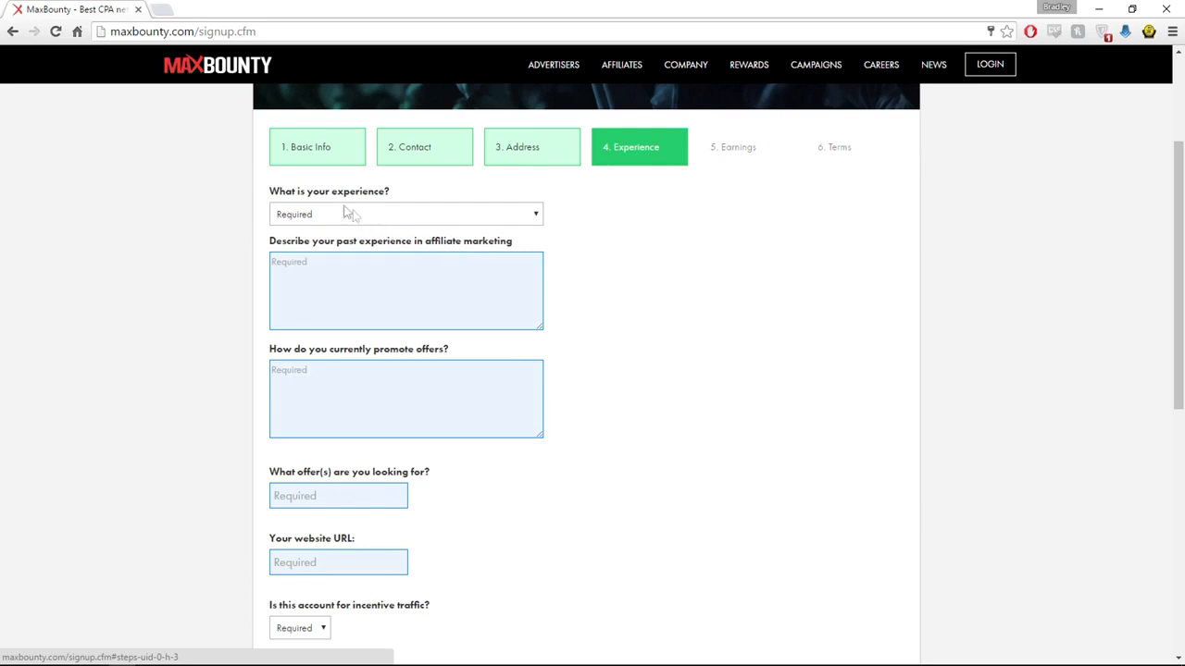
mouse_move(340, 215)
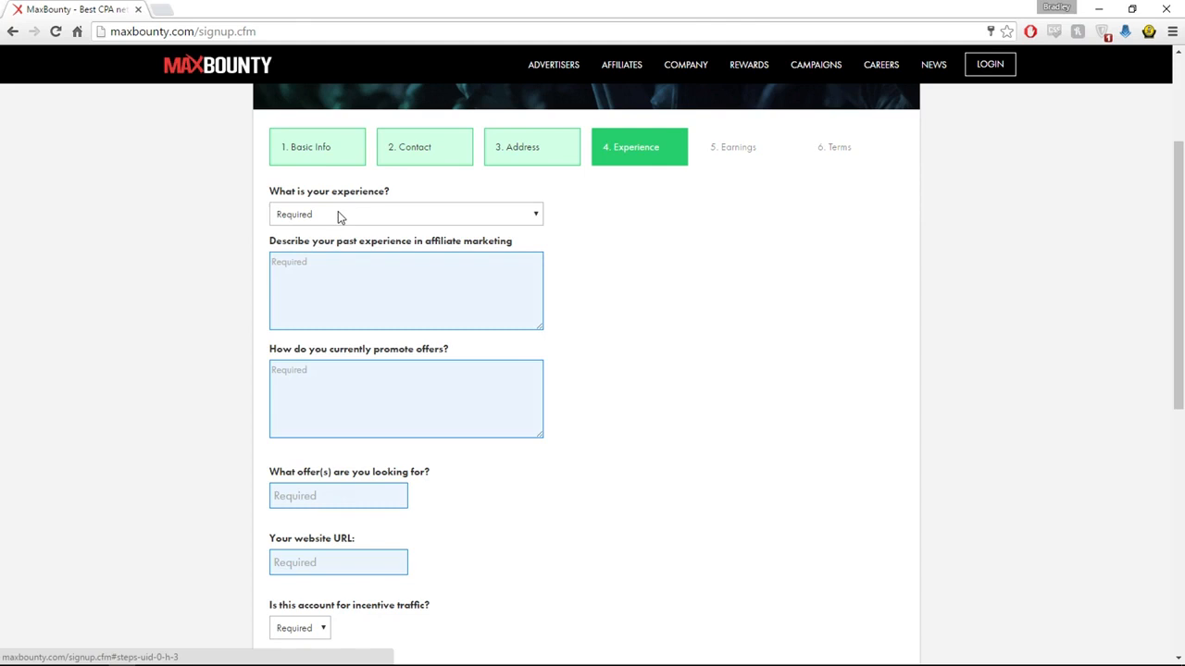
click(405, 215)
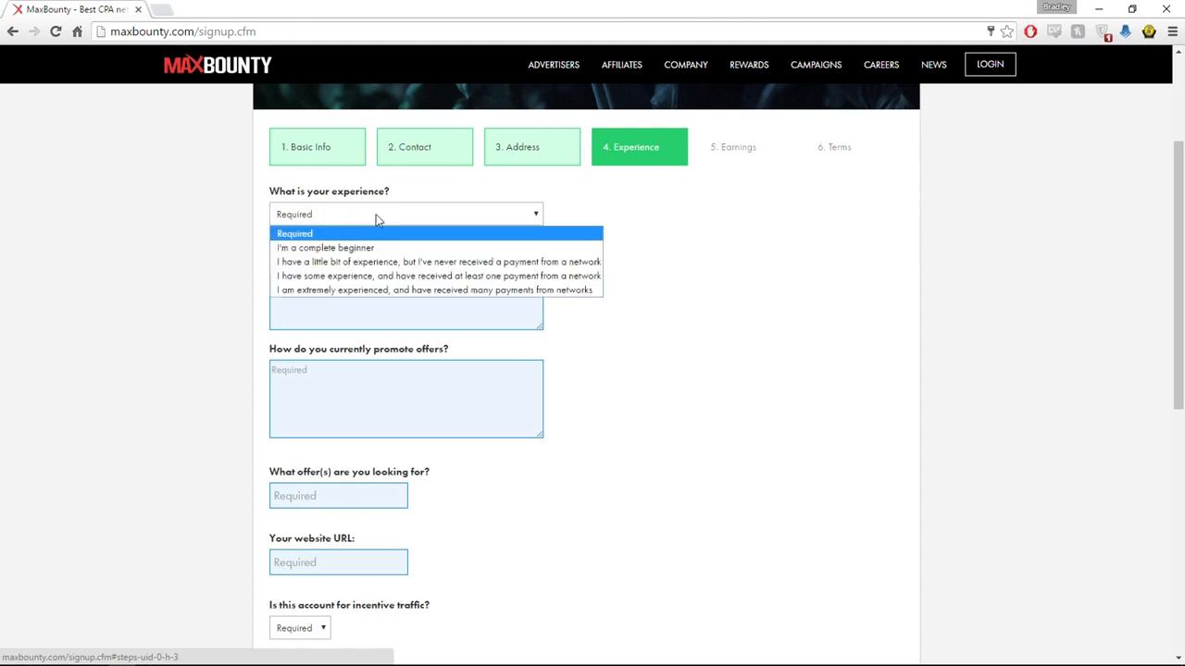
mouse_move(304, 250)
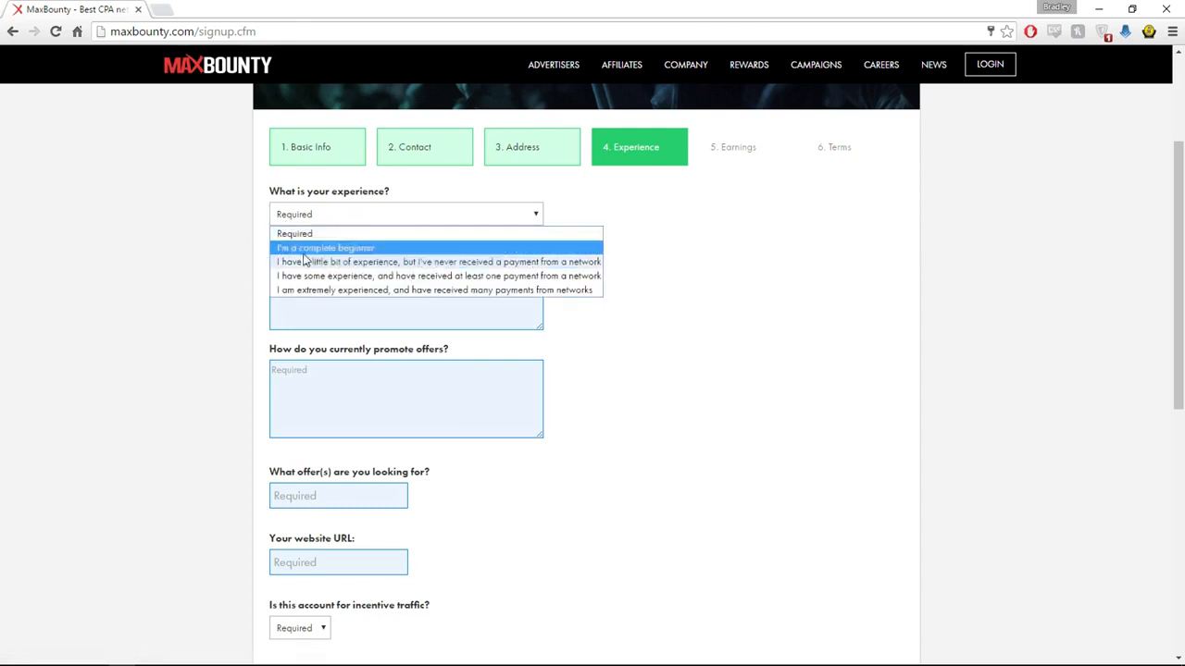
mouse_move(389, 263)
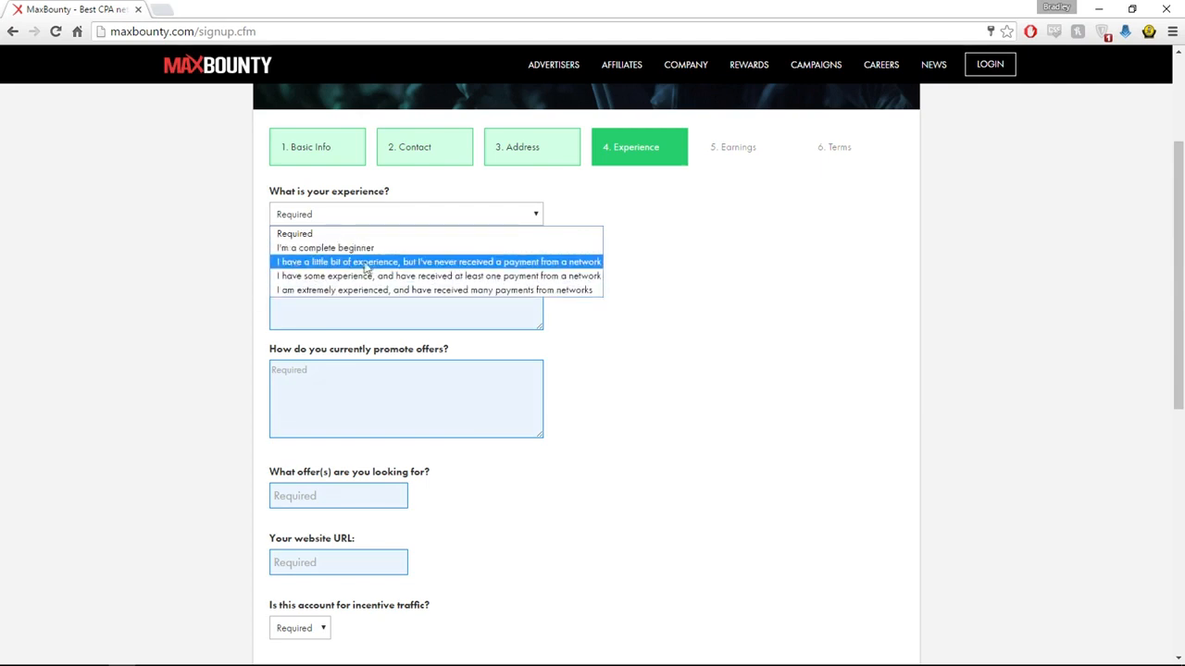
mouse_move(324, 248)
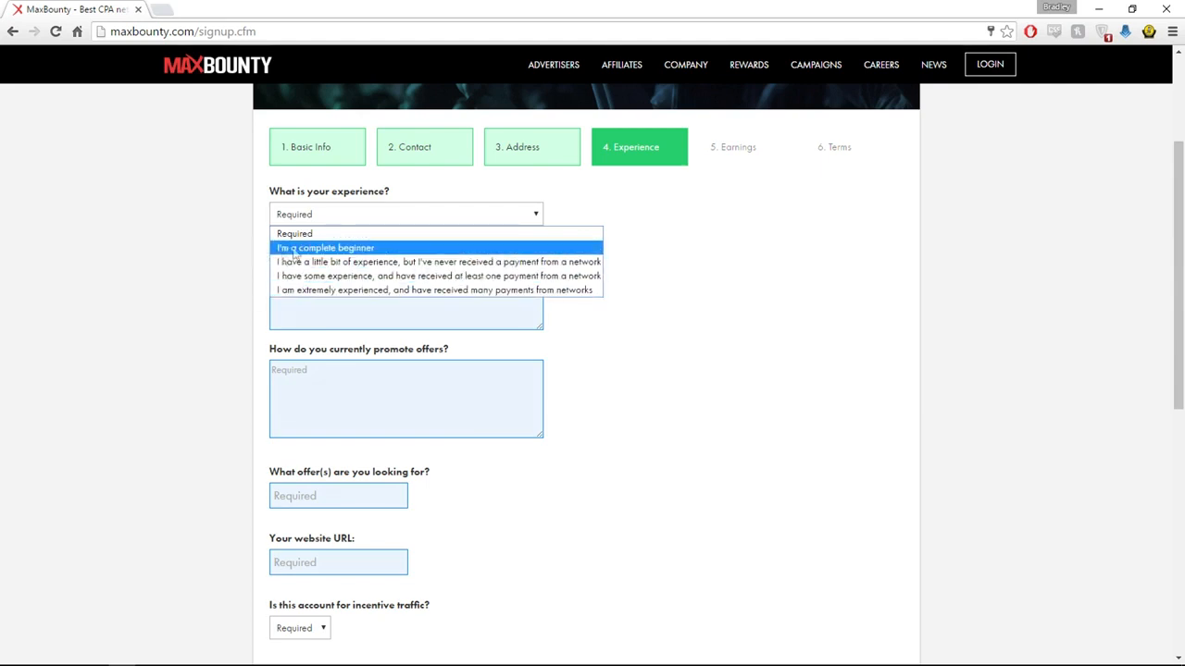
click(439, 261)
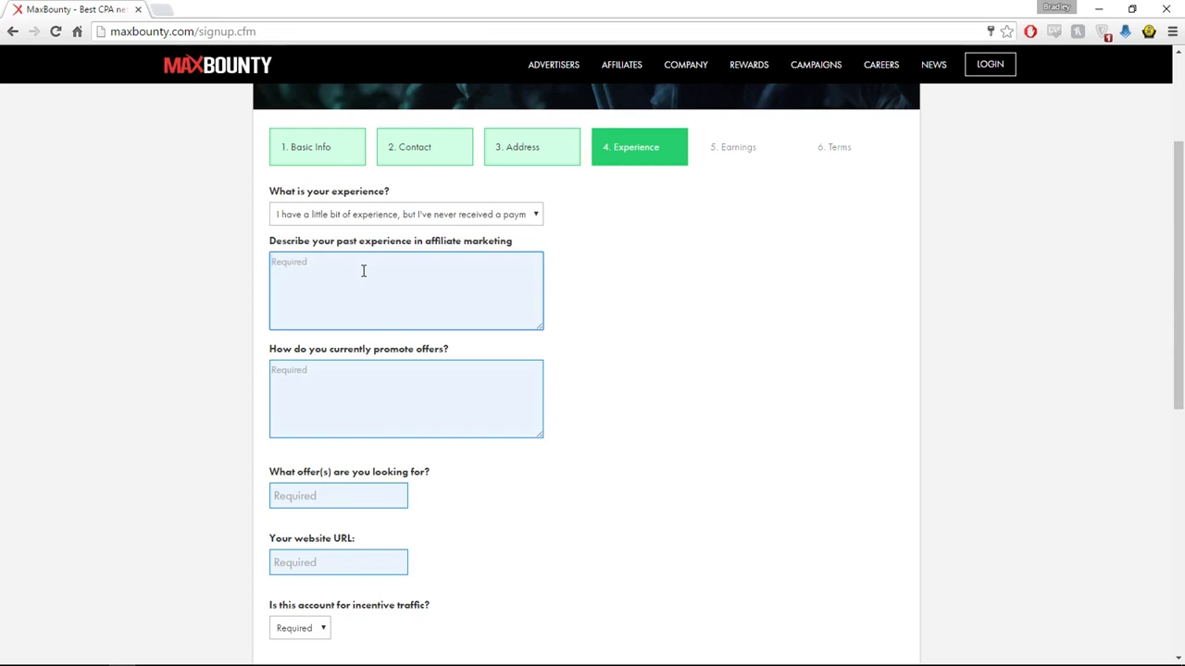
mouse_move(244, 207)
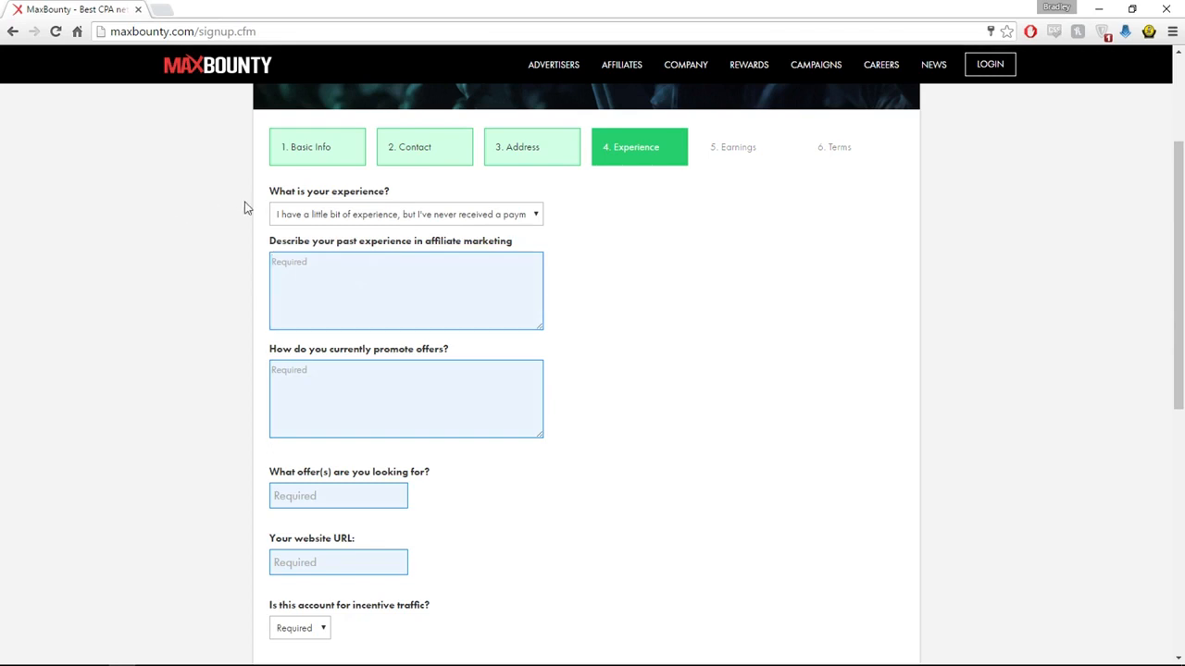
click(405, 215)
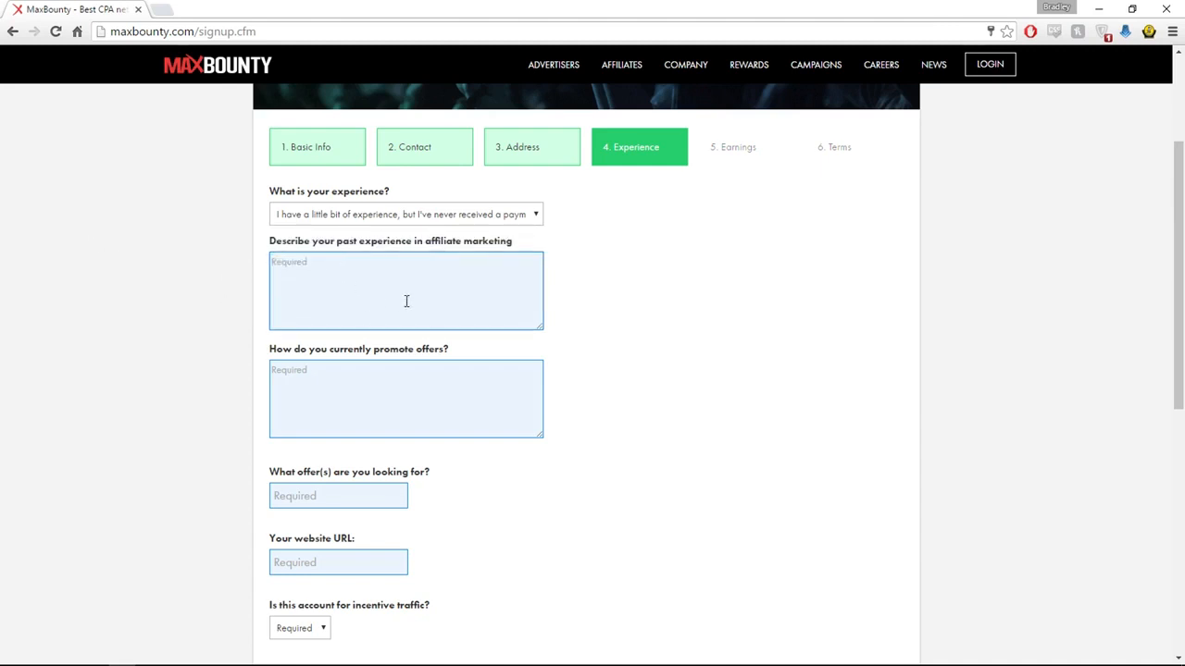
mouse_move(434, 298)
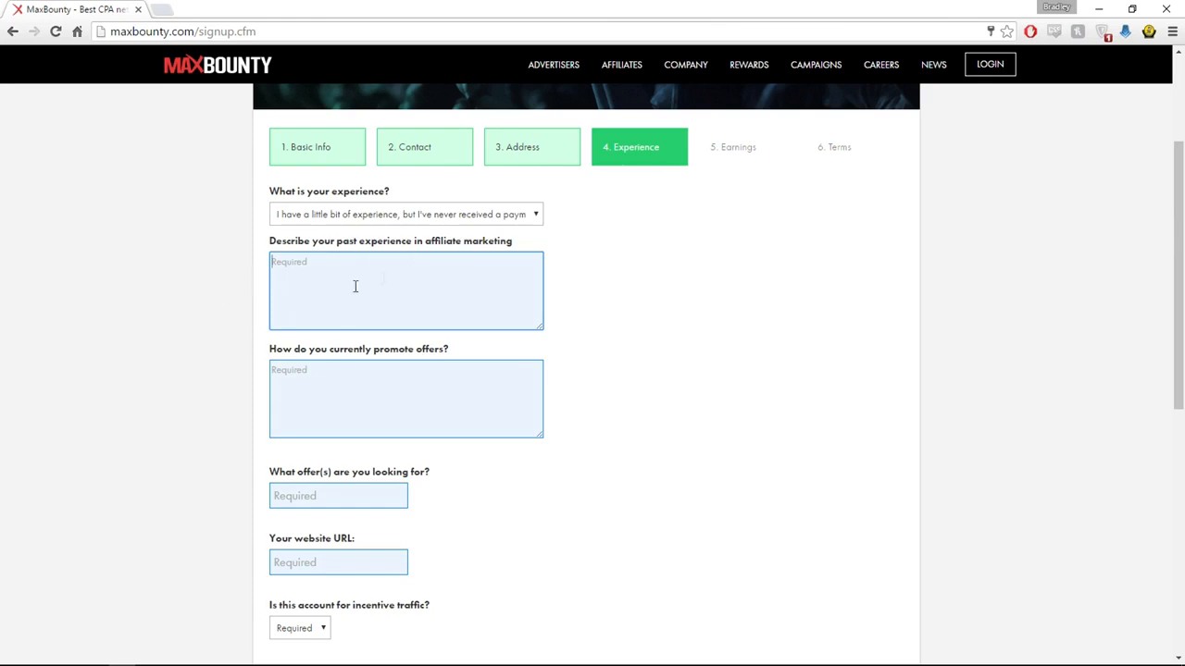
mouse_move(426, 278)
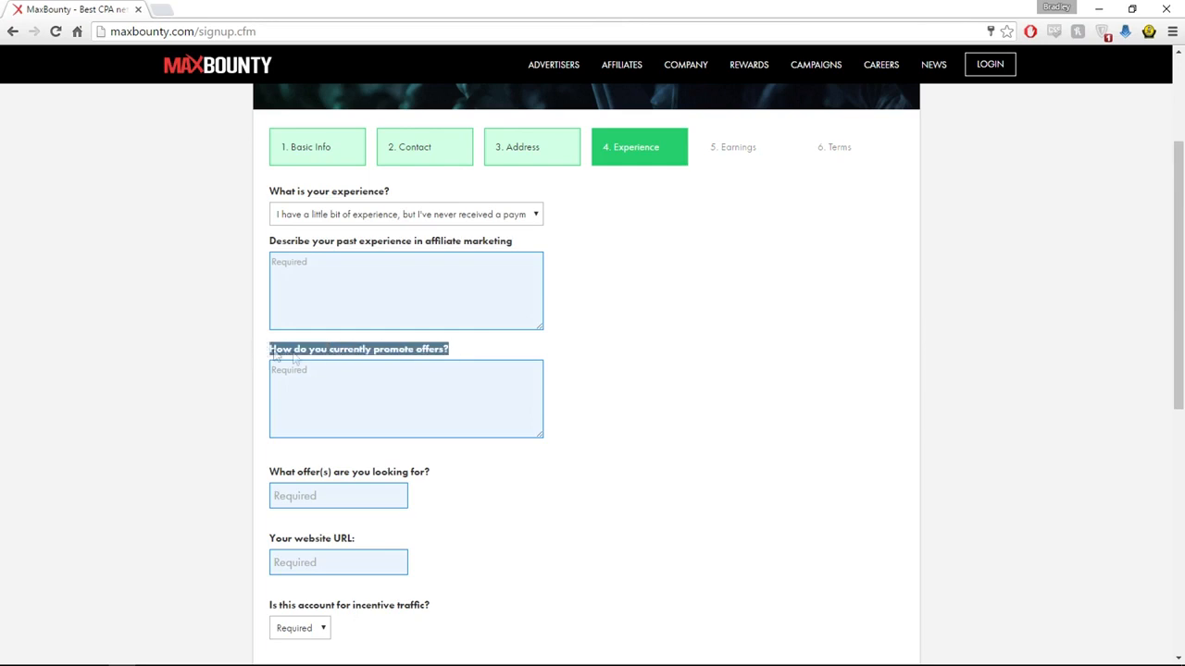
Keep the little-experience answer selected on the Experience step, leaving the text fields empty
click(637, 348)
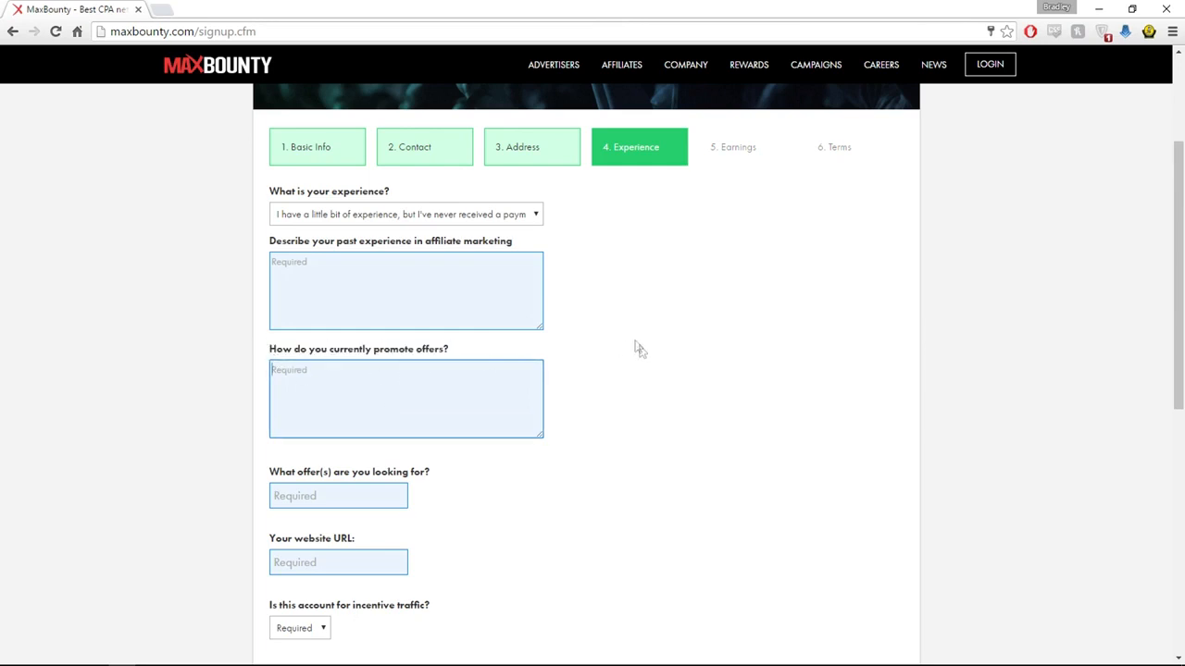
click(432, 403)
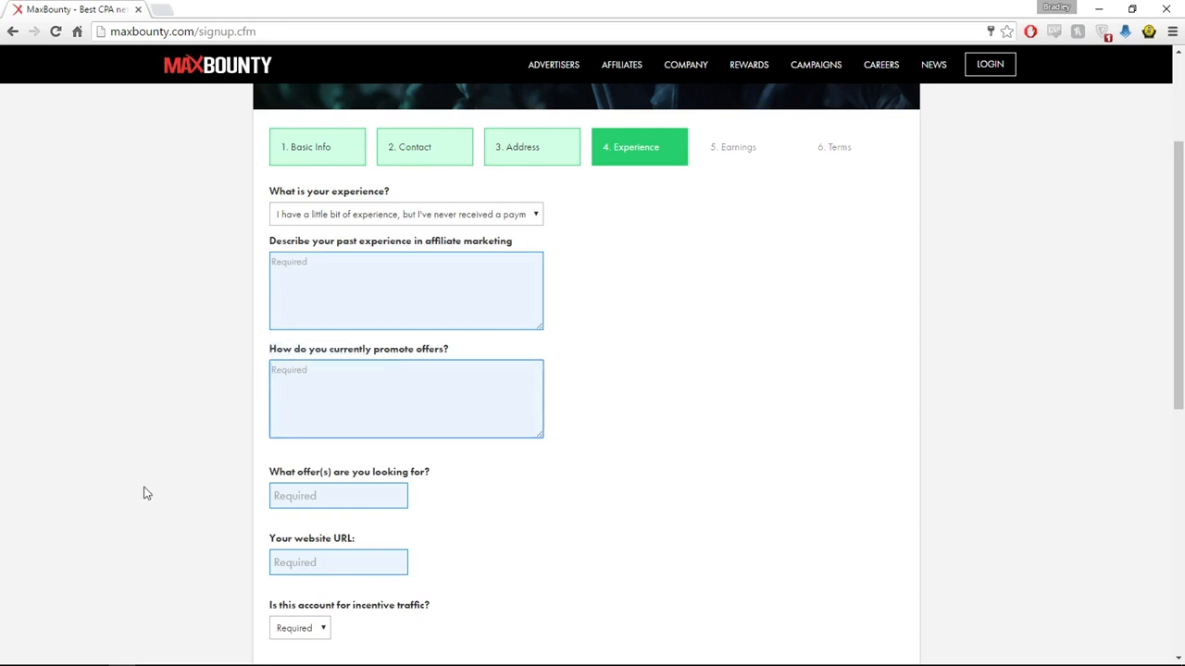
mouse_move(514, 350)
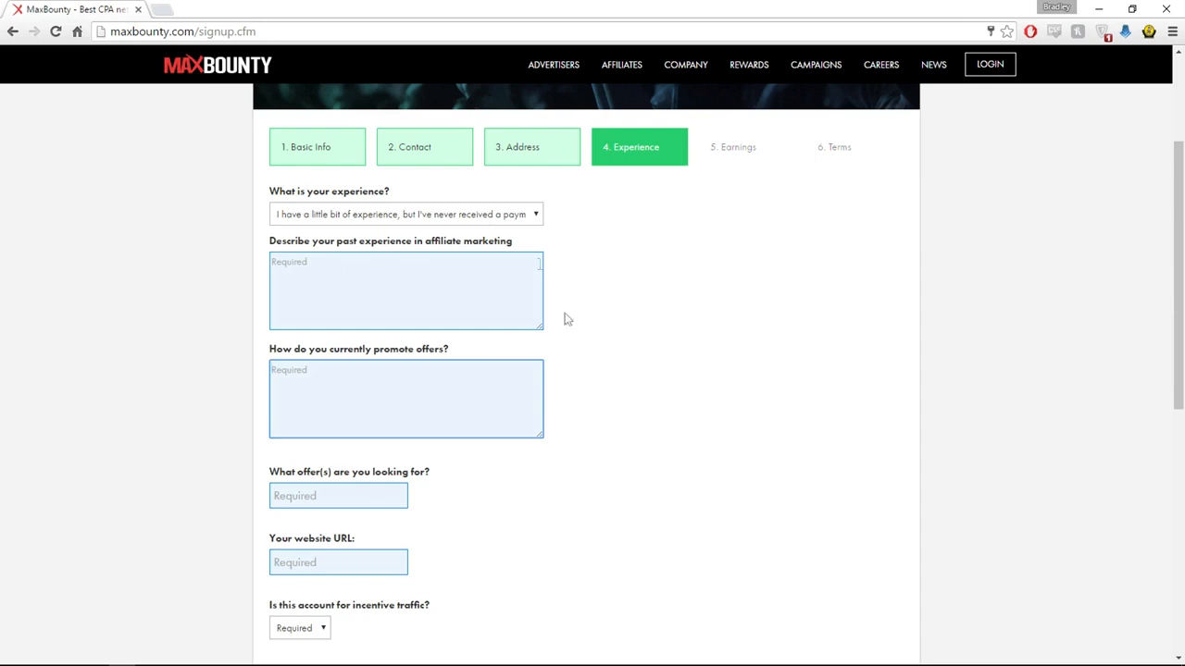
double_click(359, 348)
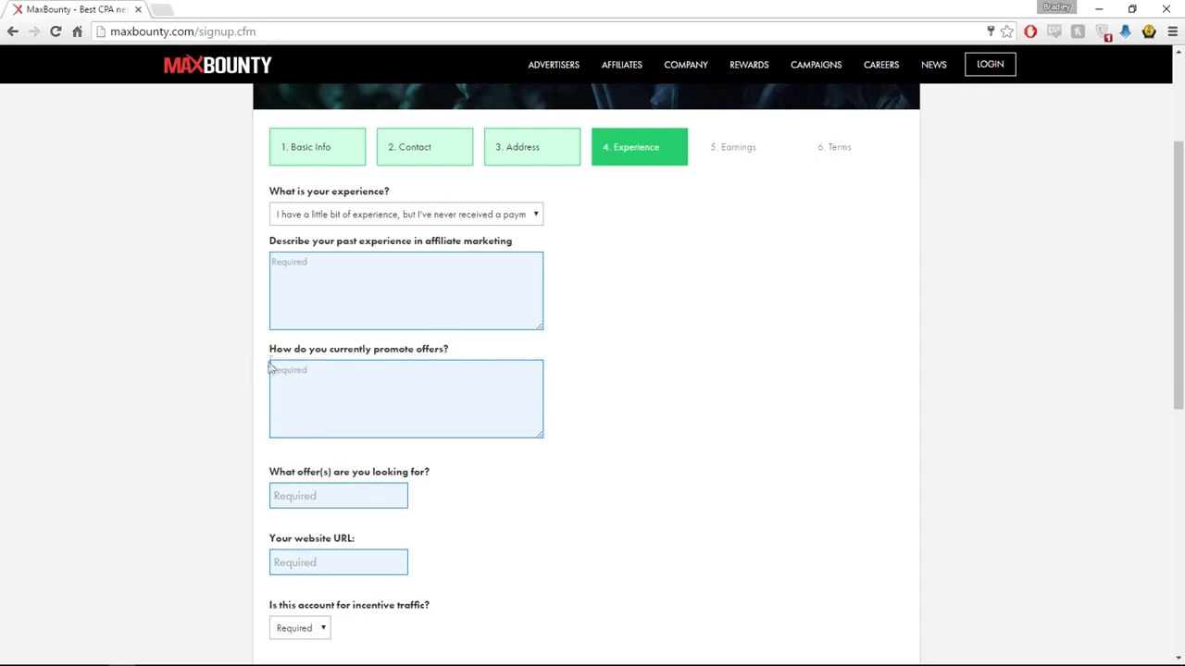
Answer No to 'Is this account for incentive traffic?' on the Experience step
scroll(down, 3)
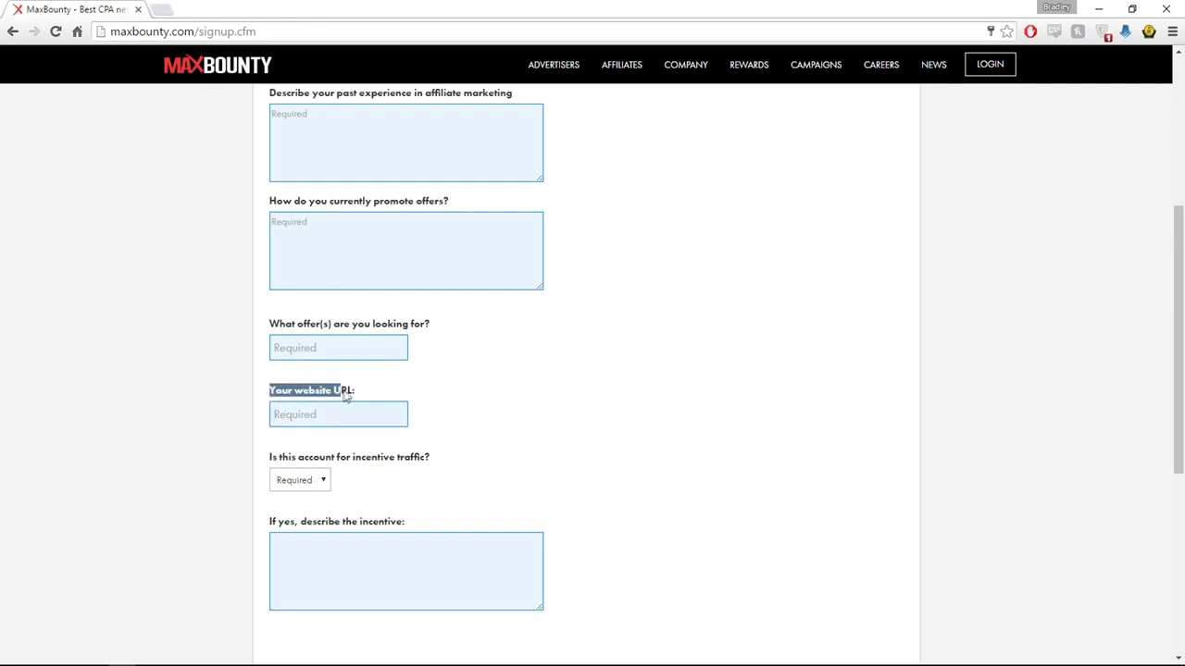
click(337, 414)
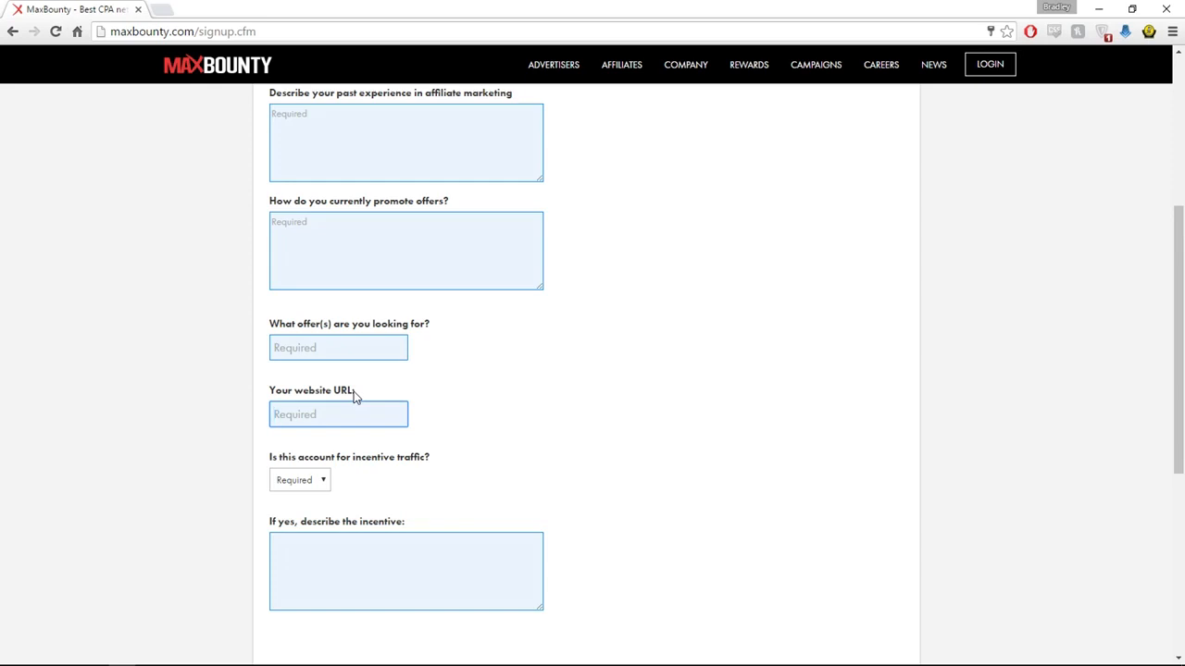
double_click(315, 391)
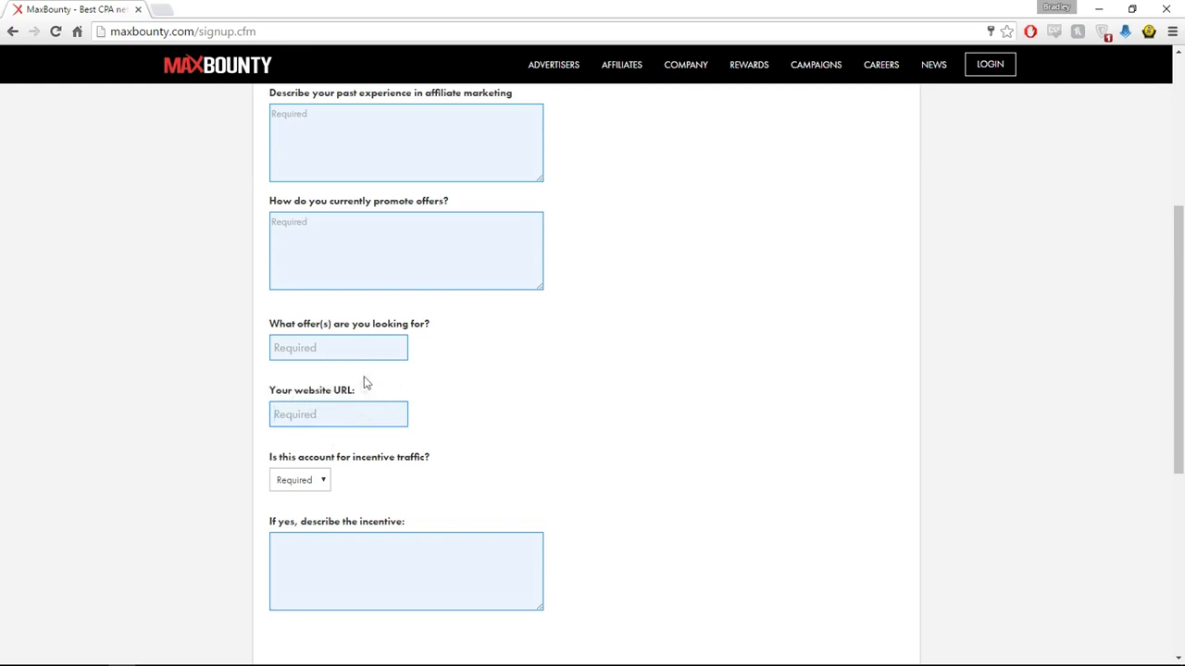
click(337, 415)
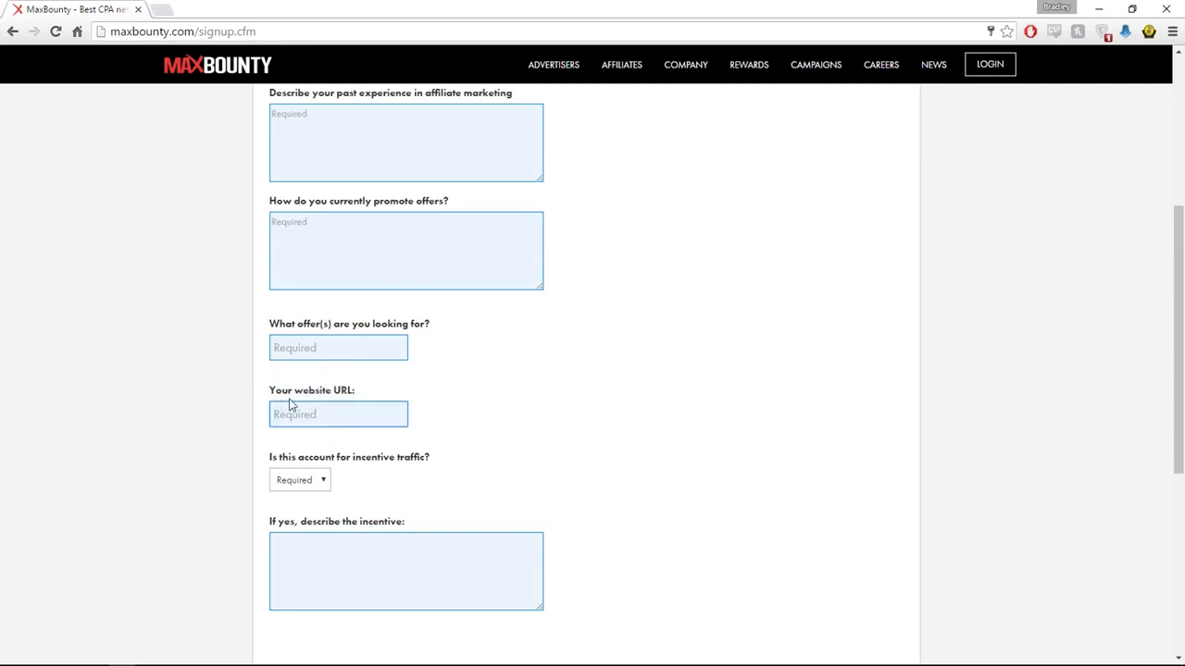
mouse_move(359, 393)
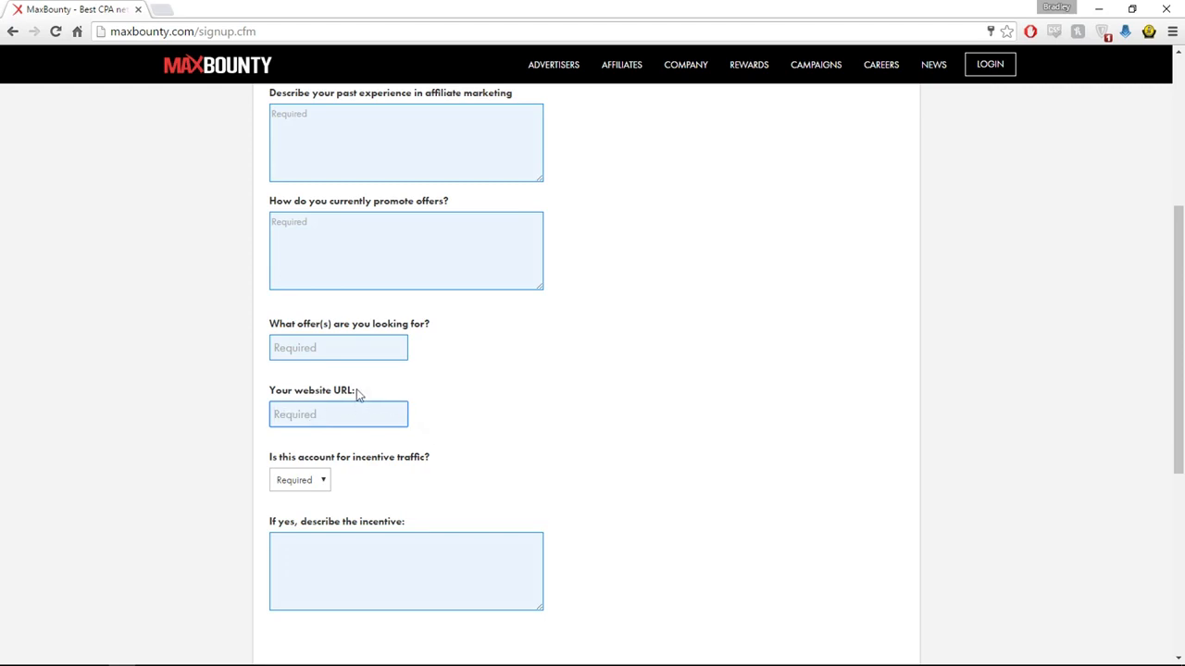
click(300, 480)
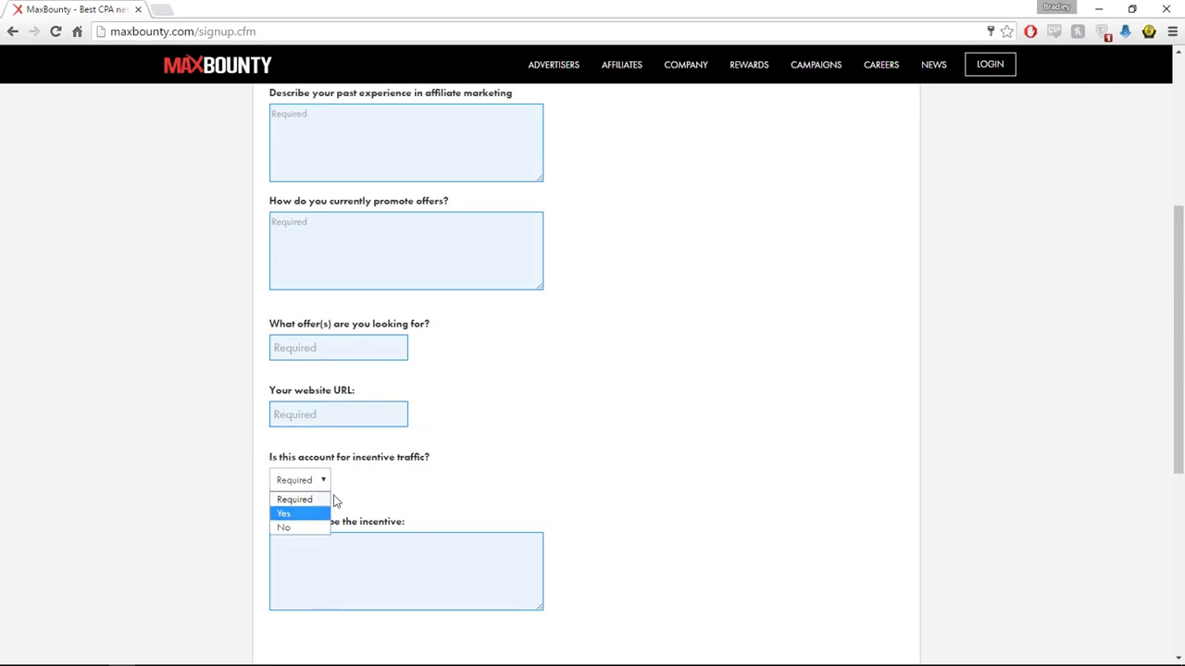
click(285, 528)
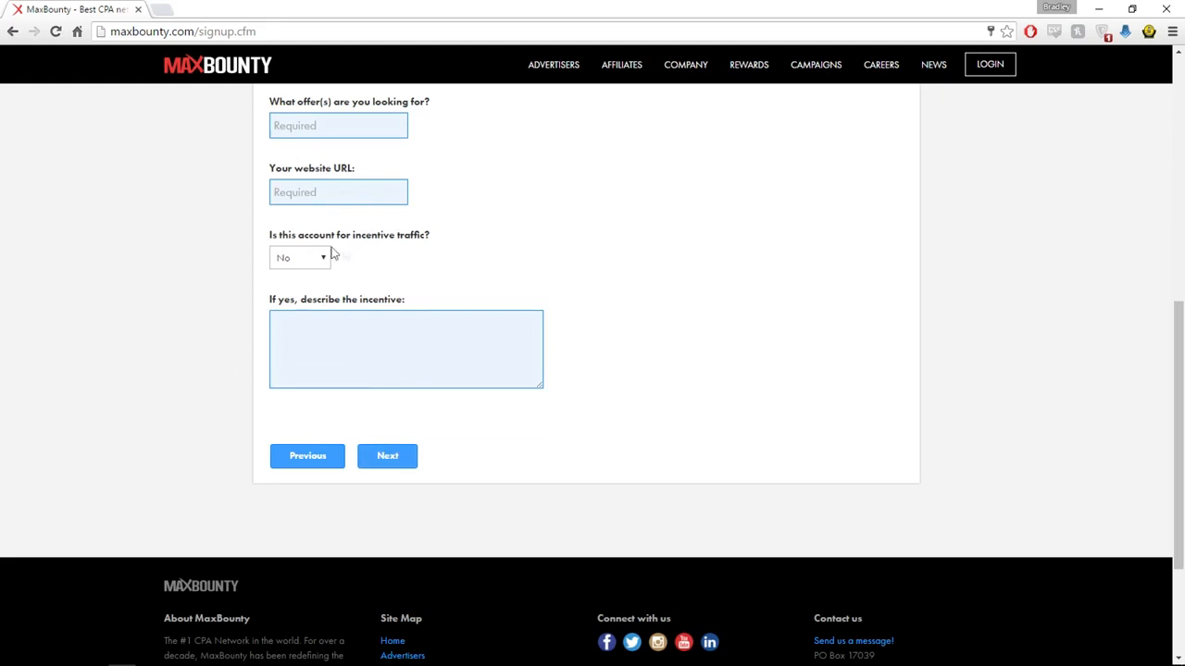
mouse_move(470, 237)
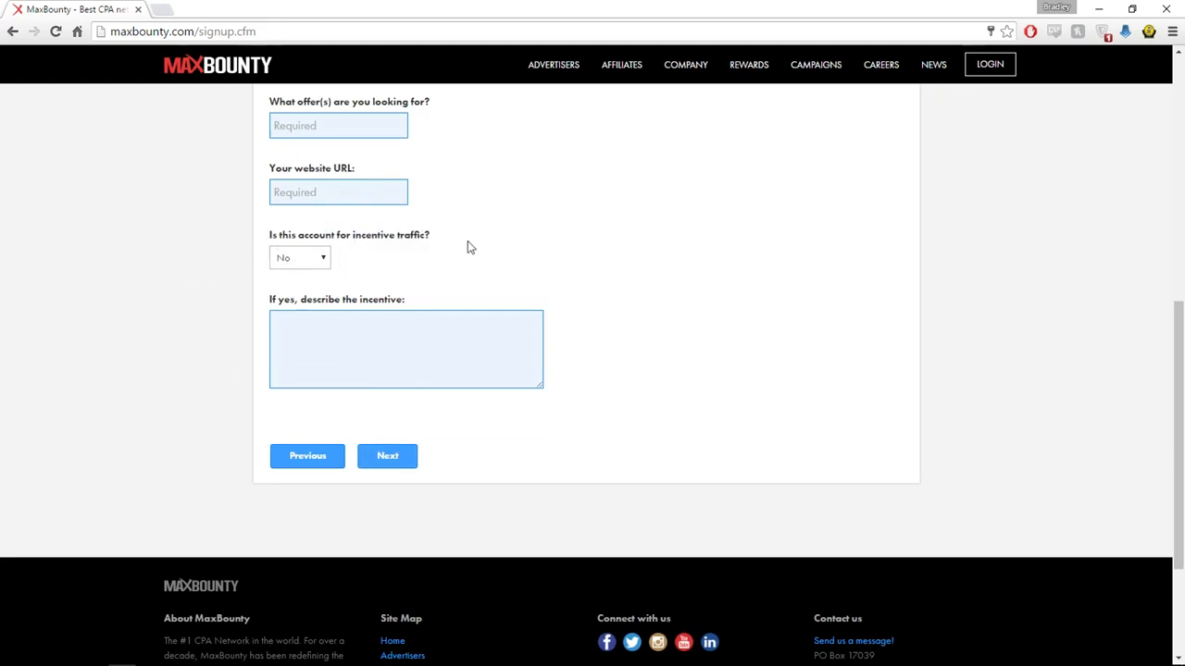
mouse_move(657, 315)
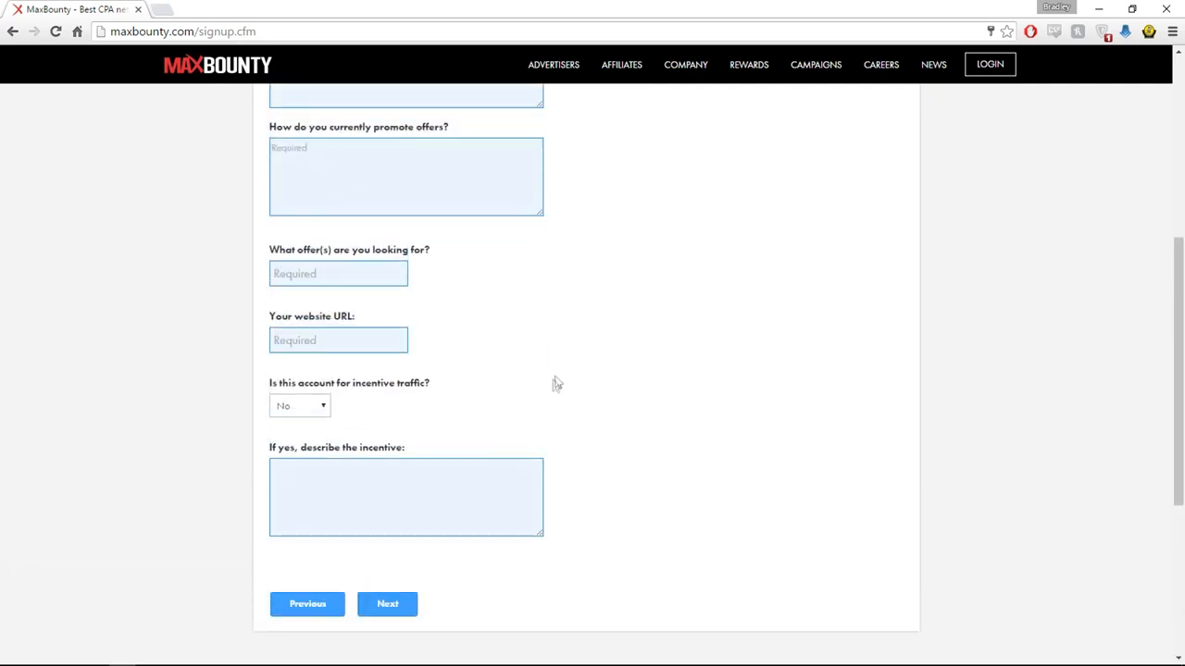
Move from the Experience step on to the Earnings step with Next
click(385, 603)
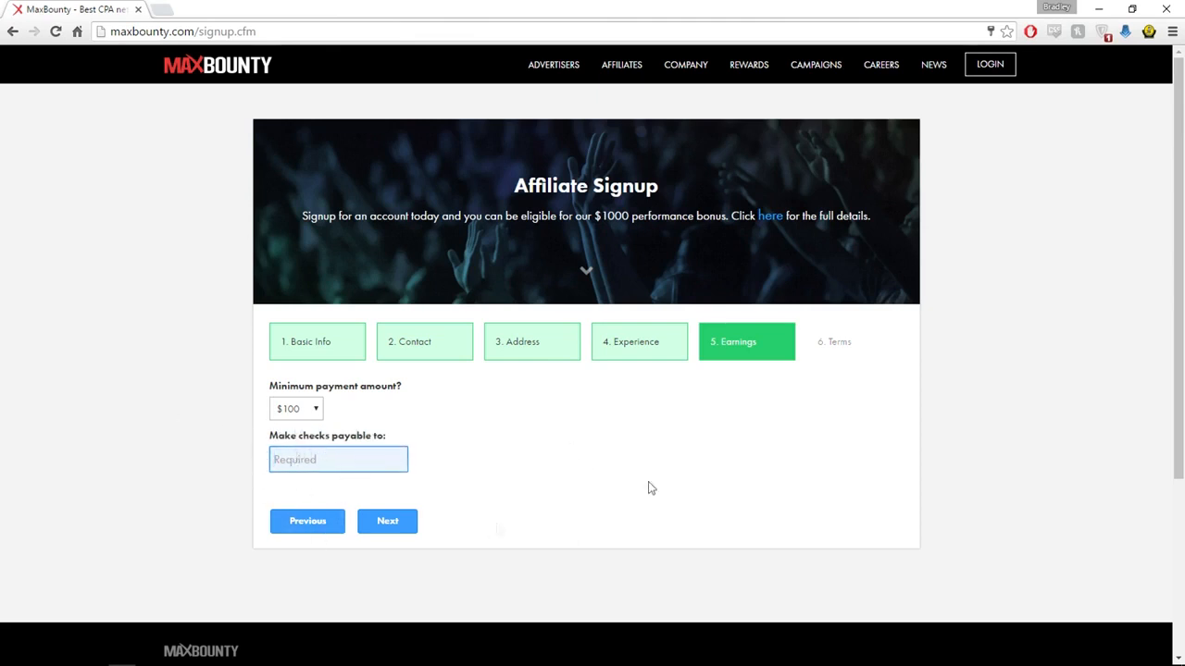
mouse_move(274, 454)
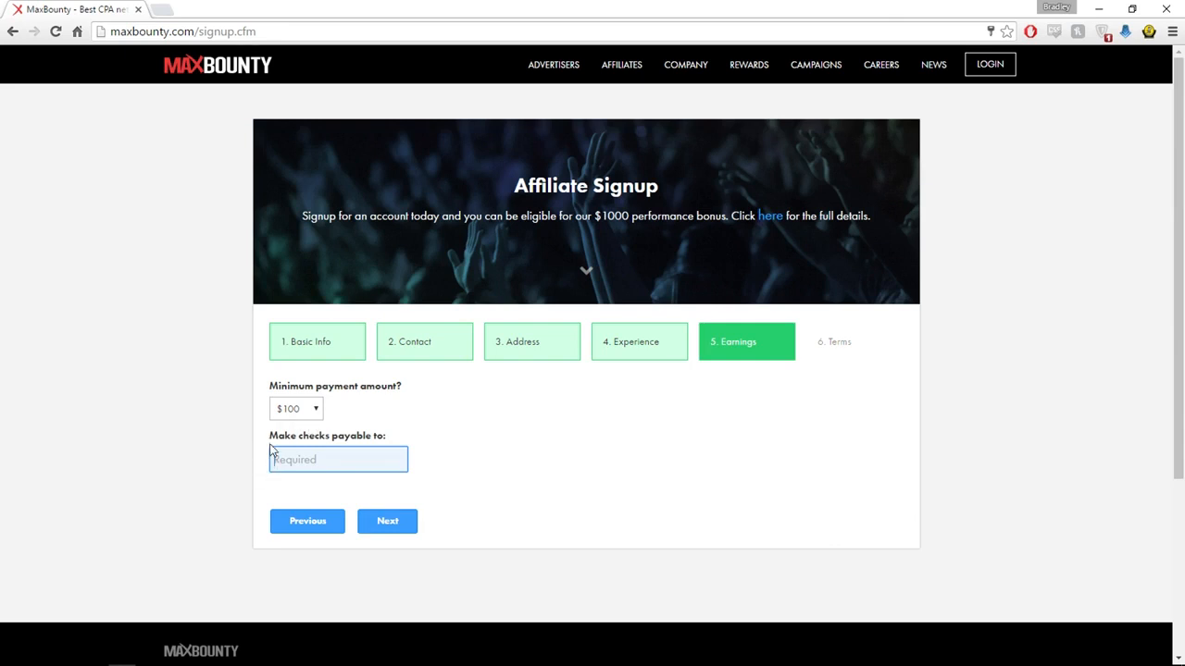
mouse_move(181, 220)
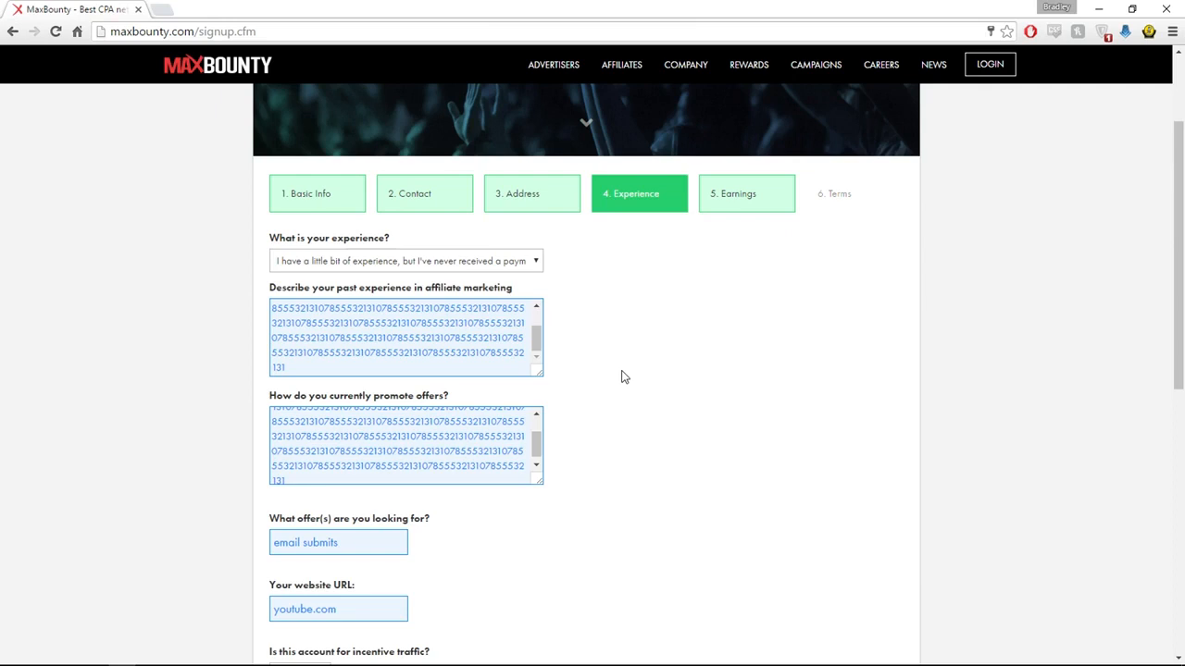
mouse_move(762, 404)
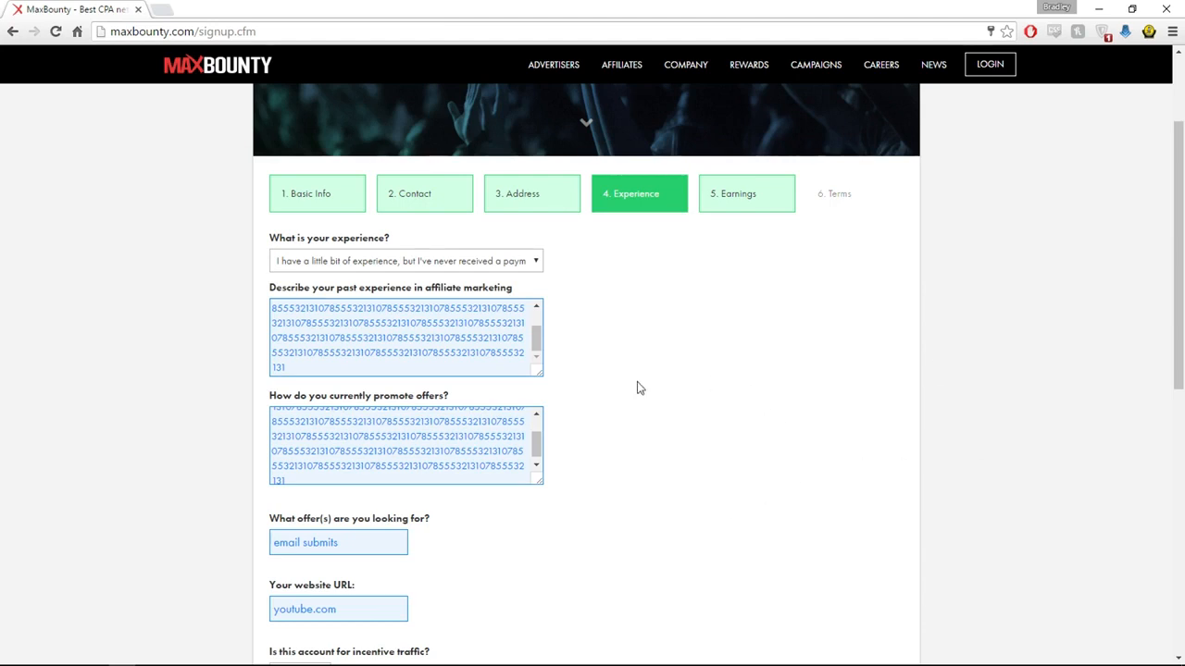
mouse_move(763, 539)
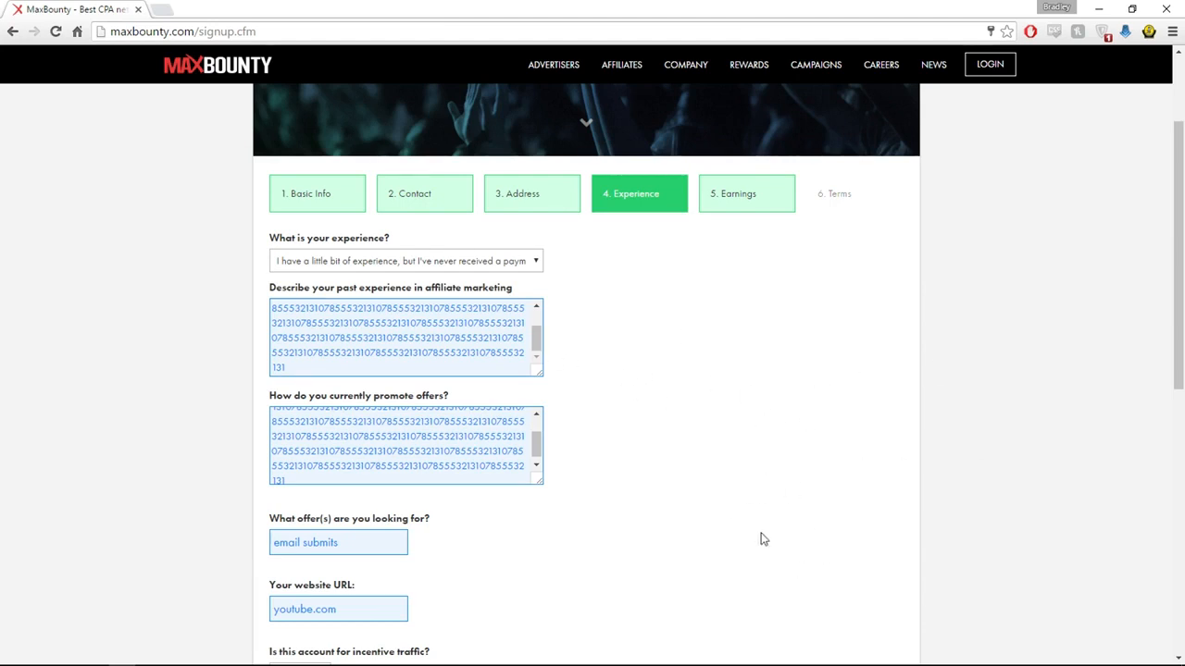
mouse_move(952, 414)
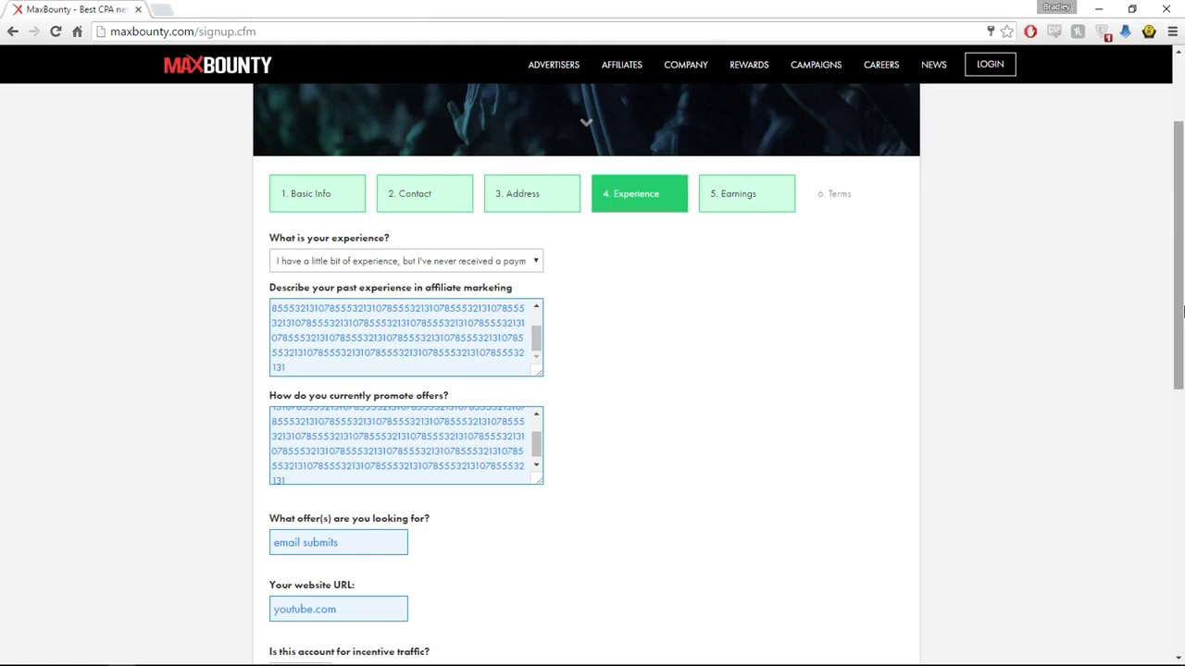
mouse_move(348, 30)
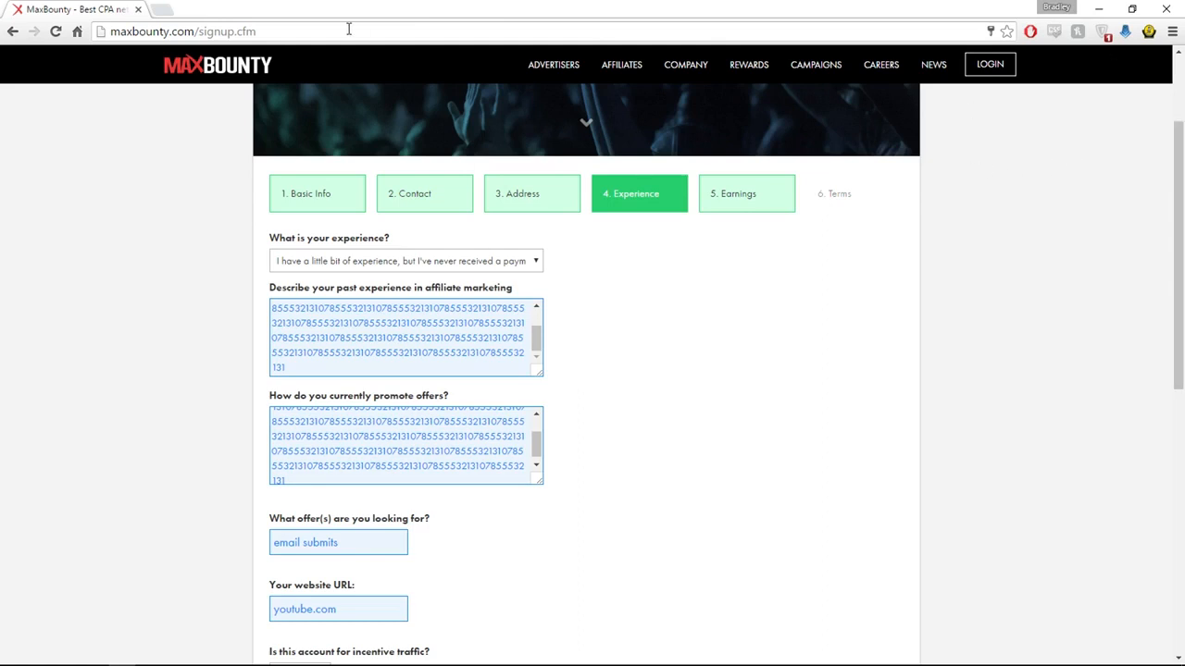
mouse_move(587, 294)
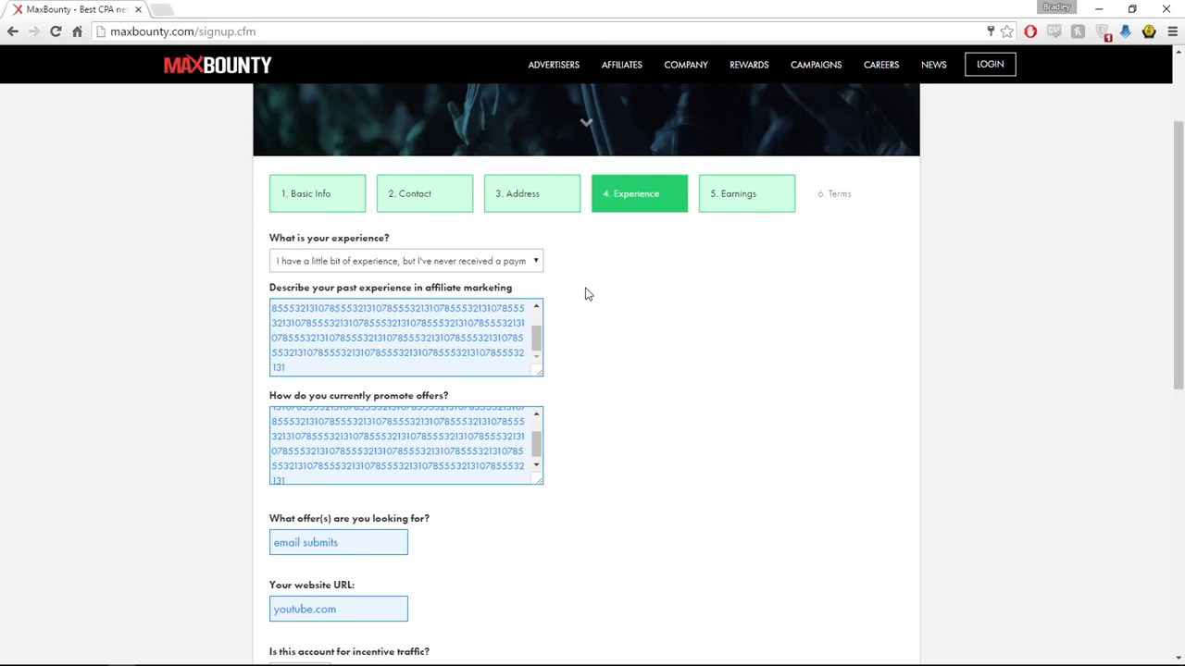
scroll(down, 3)
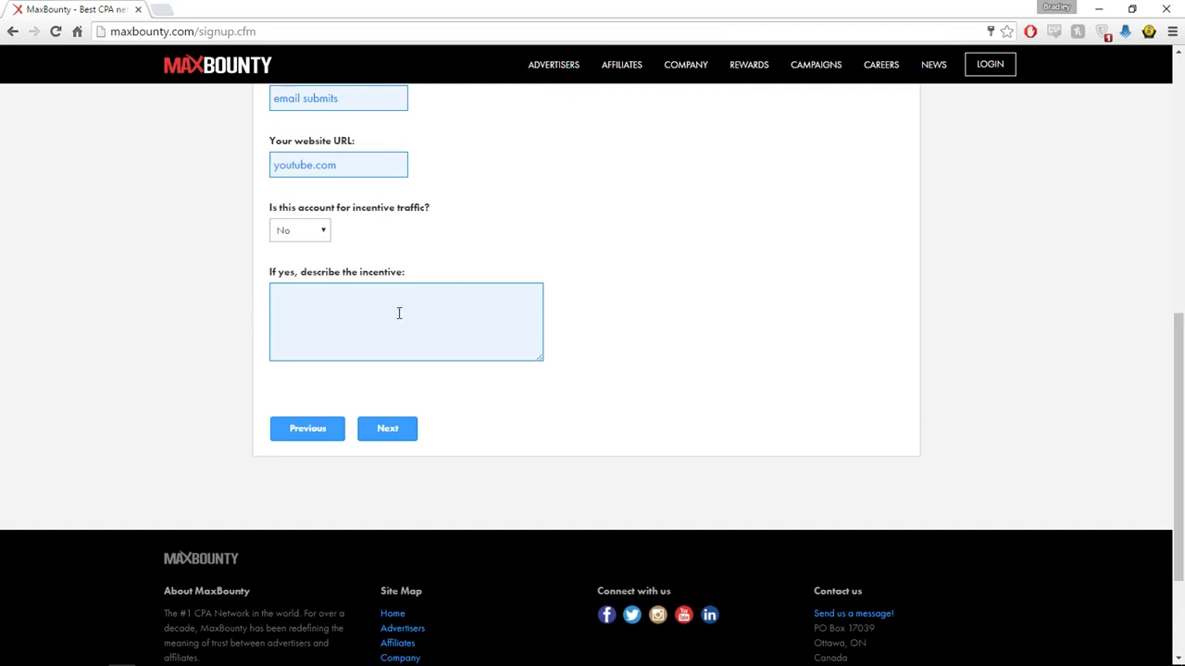
click(386, 429)
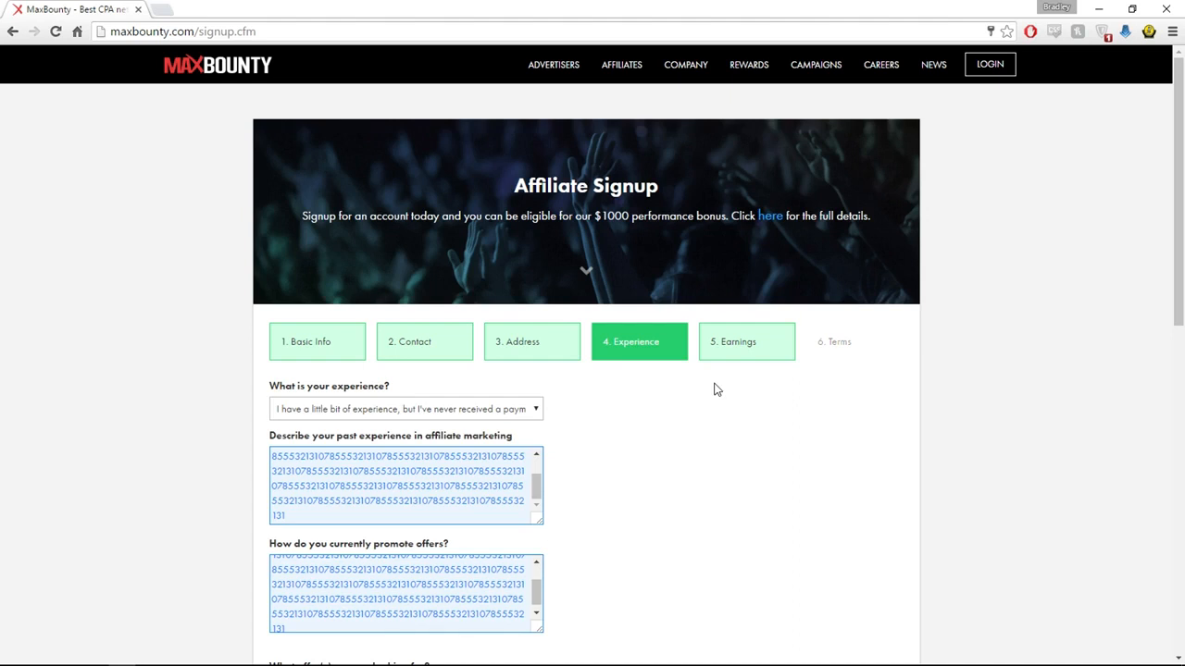
mouse_move(733, 496)
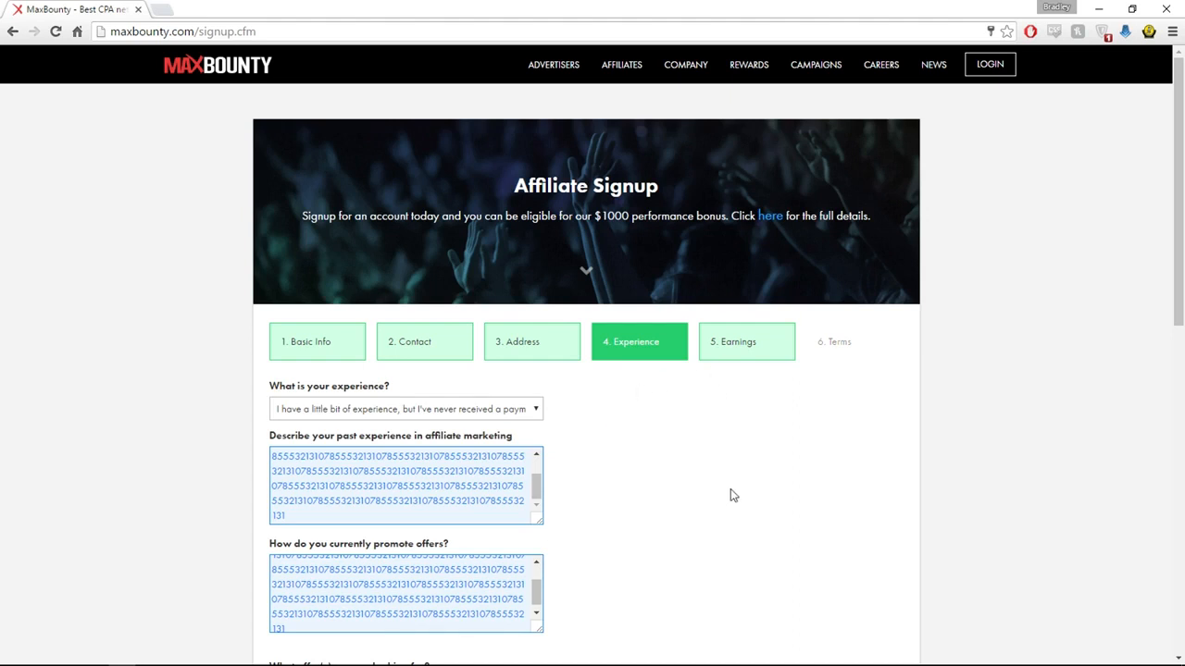